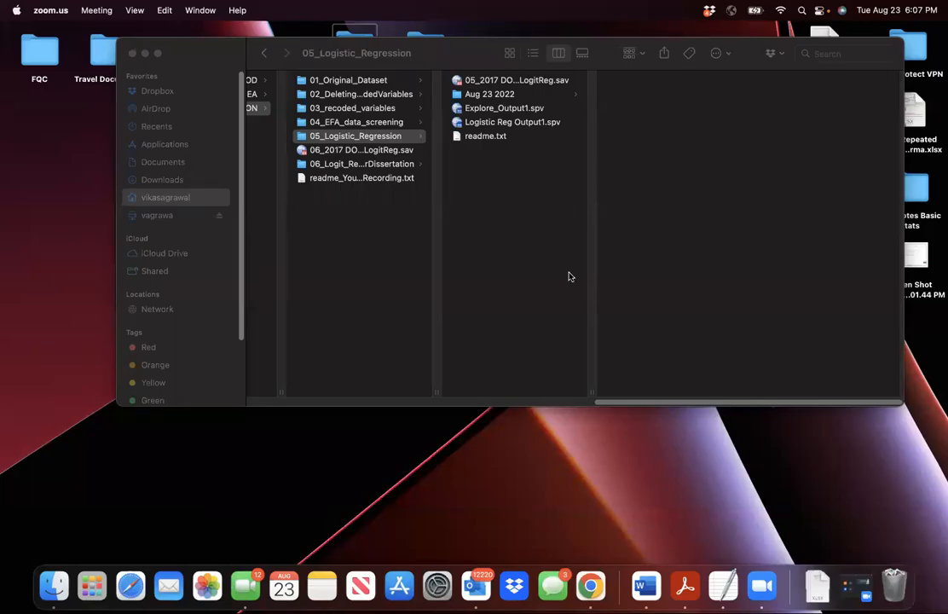
pyautogui.moveTo(571, 276)
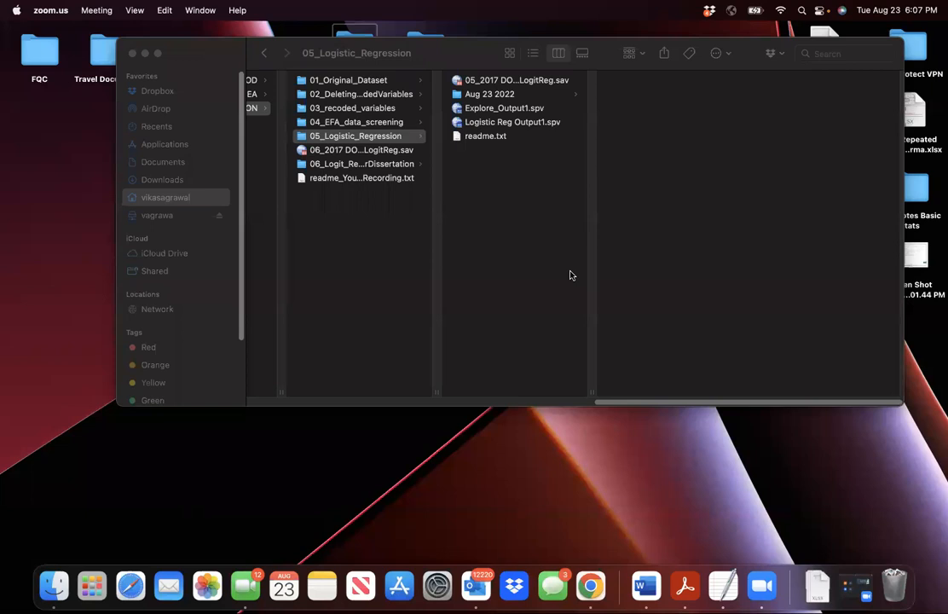
pyautogui.moveTo(571, 276)
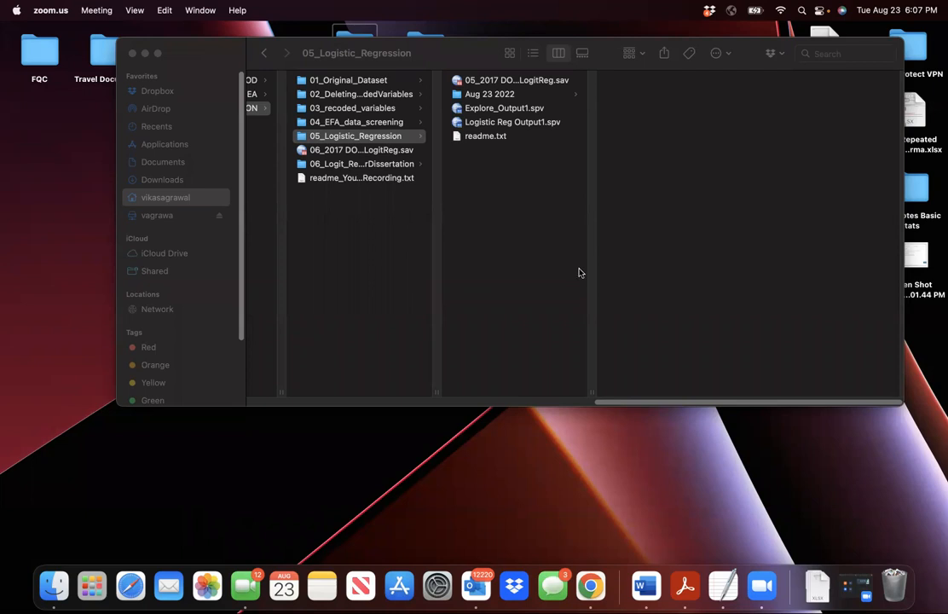
pyautogui.moveTo(356, 169)
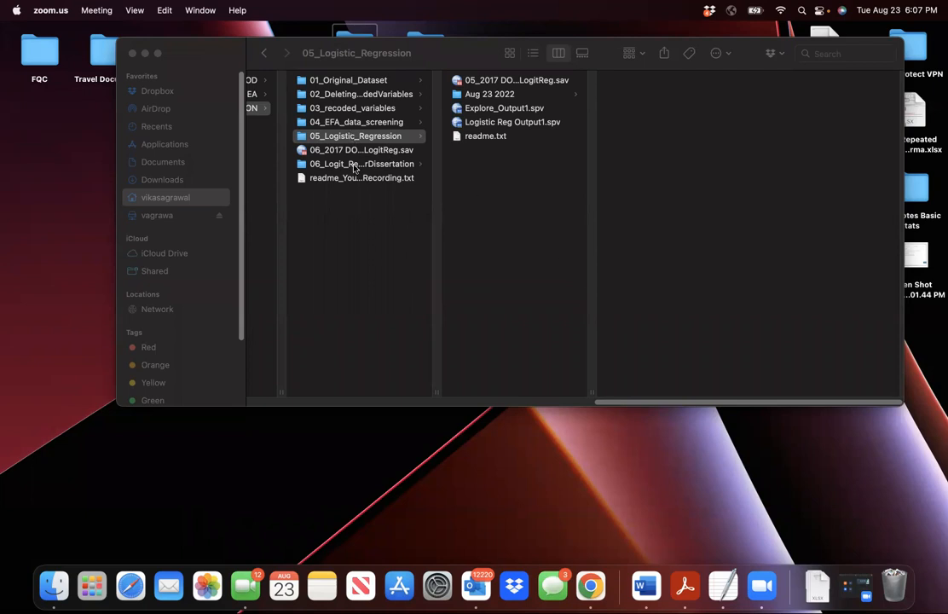
# - Copy 05_2017 DOD Dataset_LogitReg.sav from 05_Logistic_Regression into 06_Logit_Reg_AfterDissertation and open the copy
pyautogui.click(361, 164)
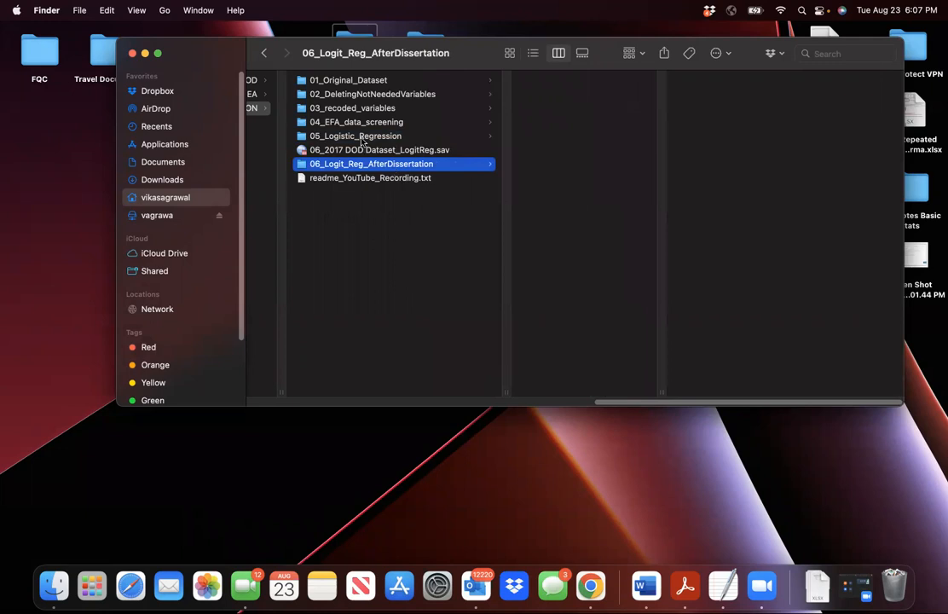
pyautogui.click(355, 135)
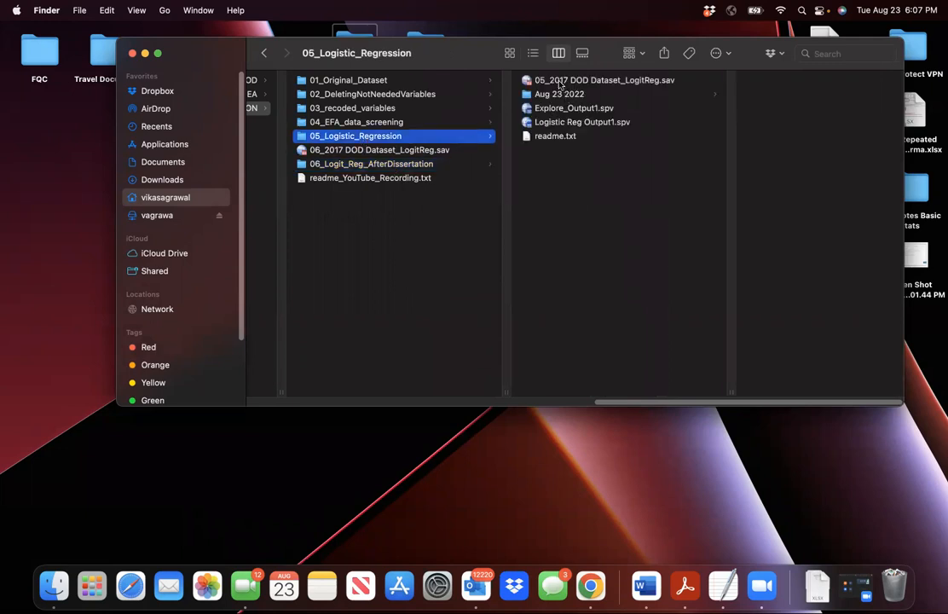
pyautogui.click(605, 79)
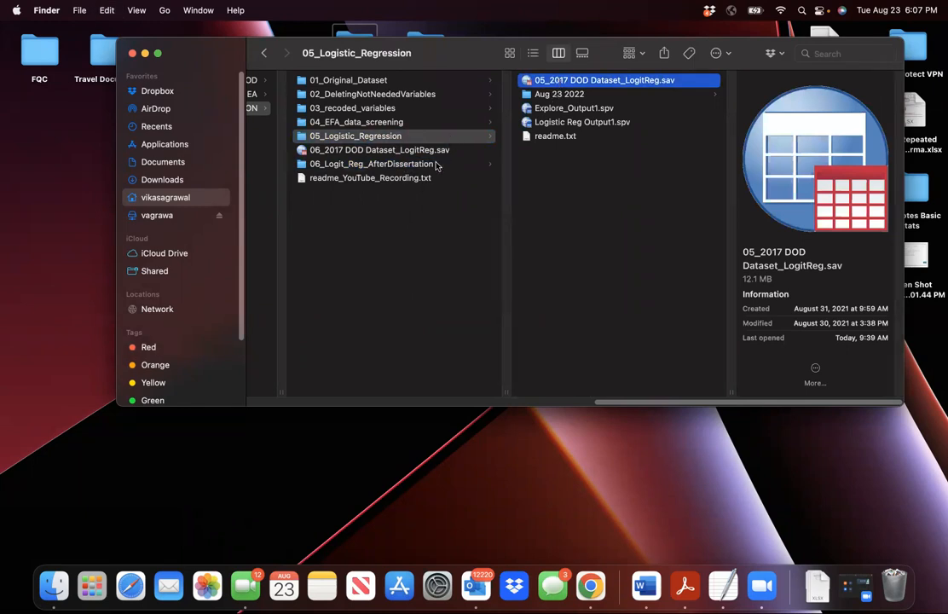
pyautogui.click(371, 163)
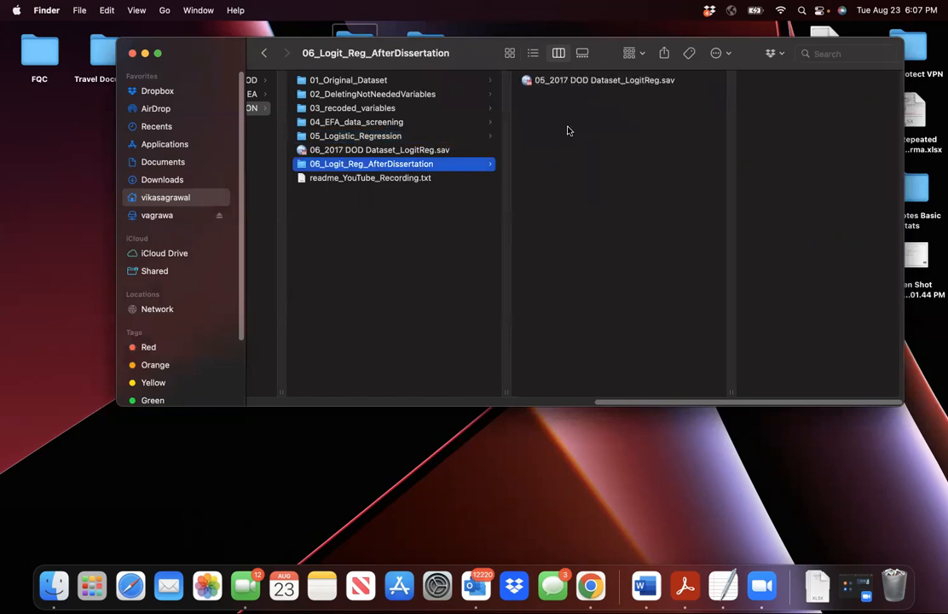
pyautogui.click(603, 80)
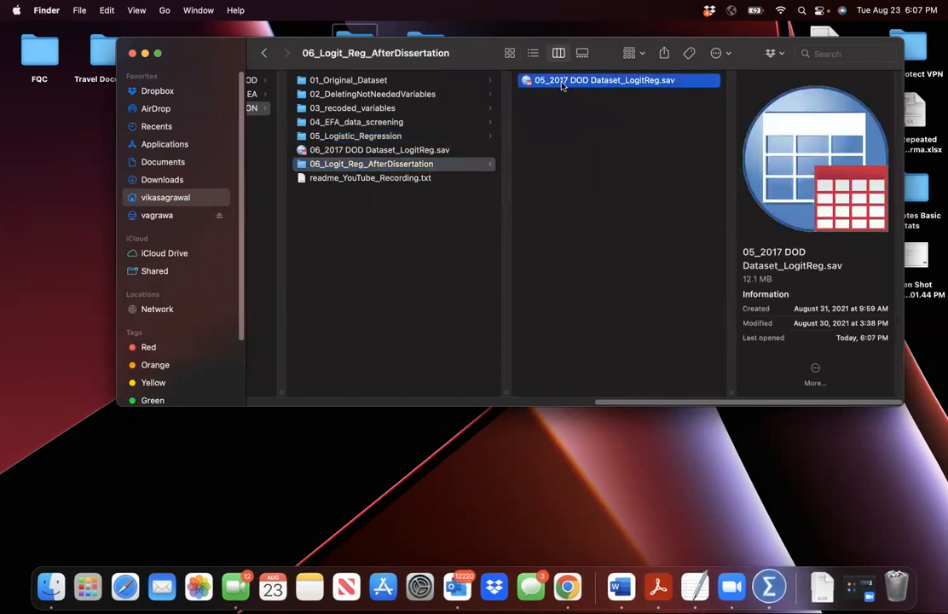
pyautogui.doubleClick(606, 81)
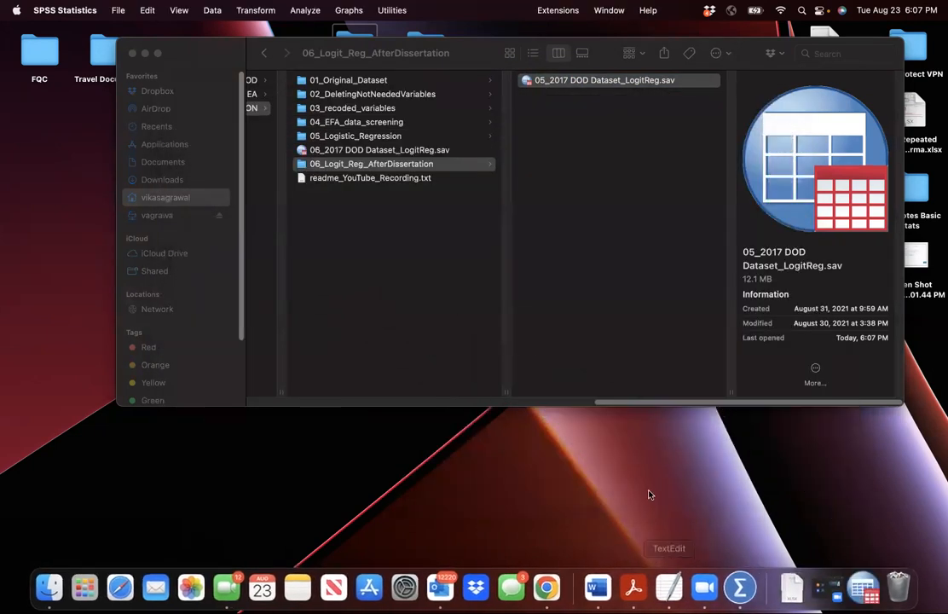
# - Rename the copy to 06_2017 DOD Dataset_LogitReg.sav and open it in the SPSS Data Editor
pyautogui.doubleClick(602, 79)
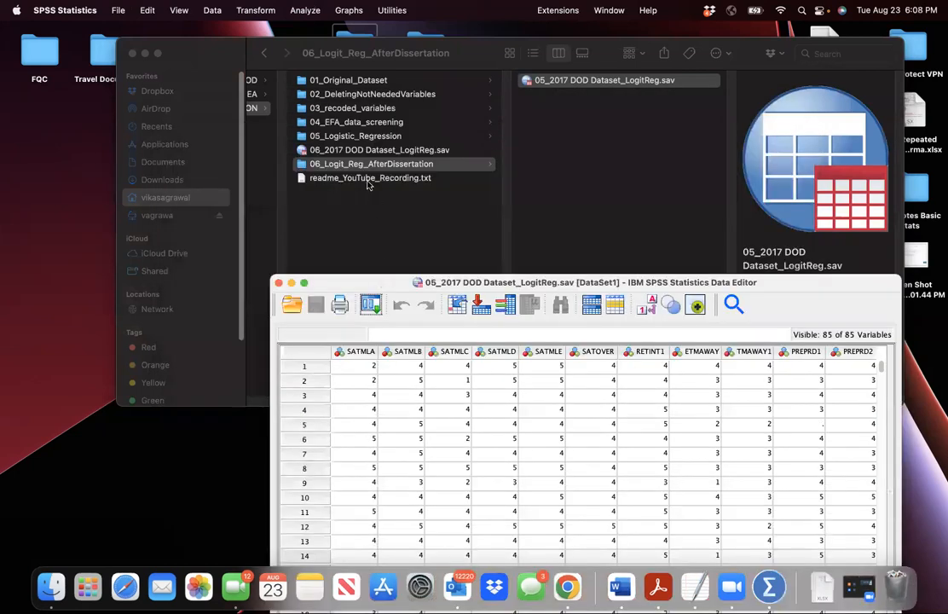
pyautogui.click(379, 150)
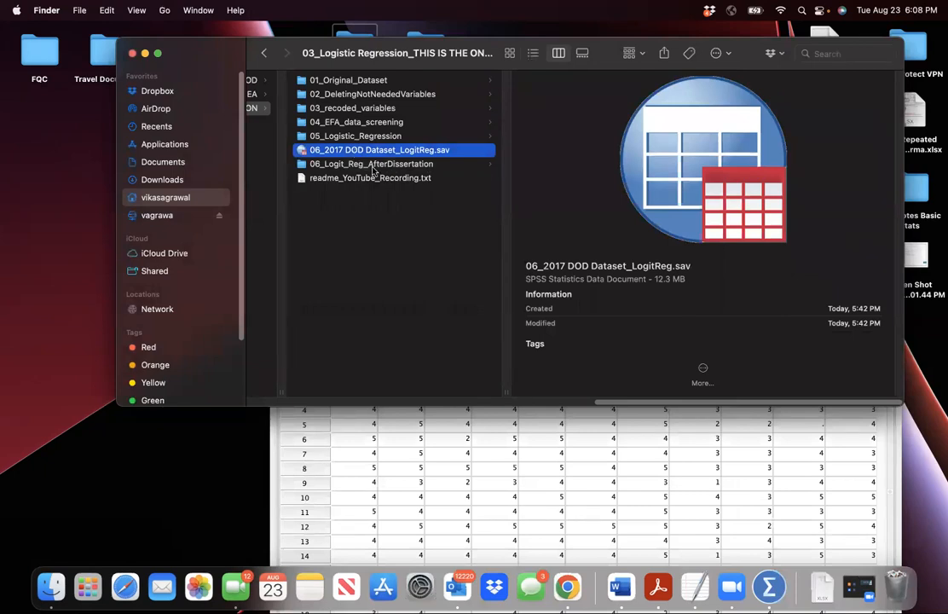
pyautogui.doubleClick(379, 149)
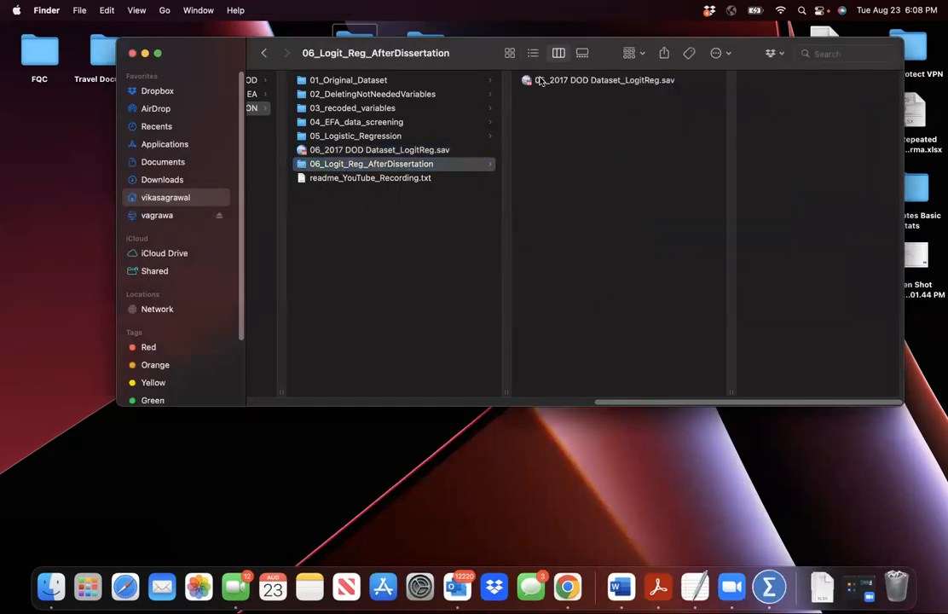
pyautogui.click(605, 80)
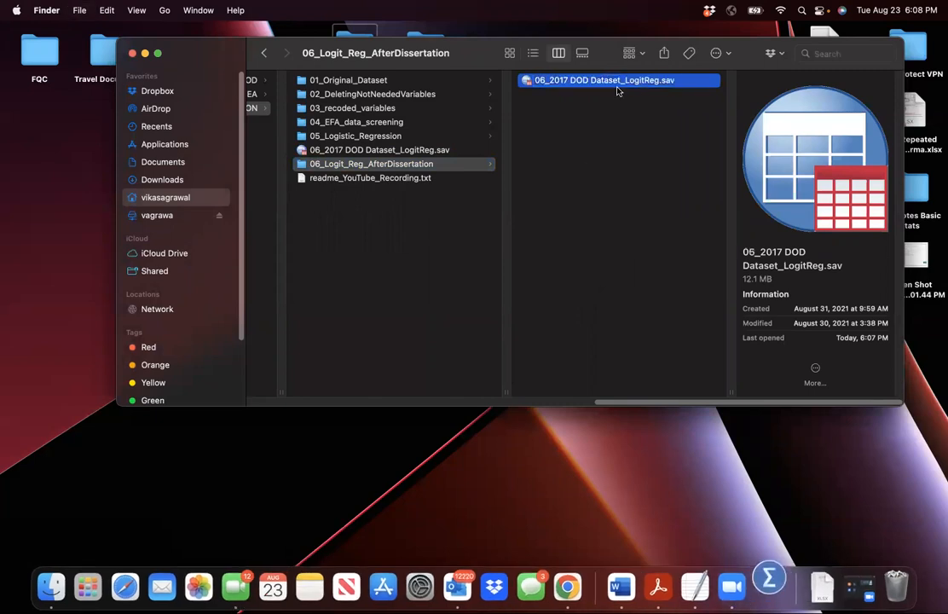
pyautogui.doubleClick(604, 80)
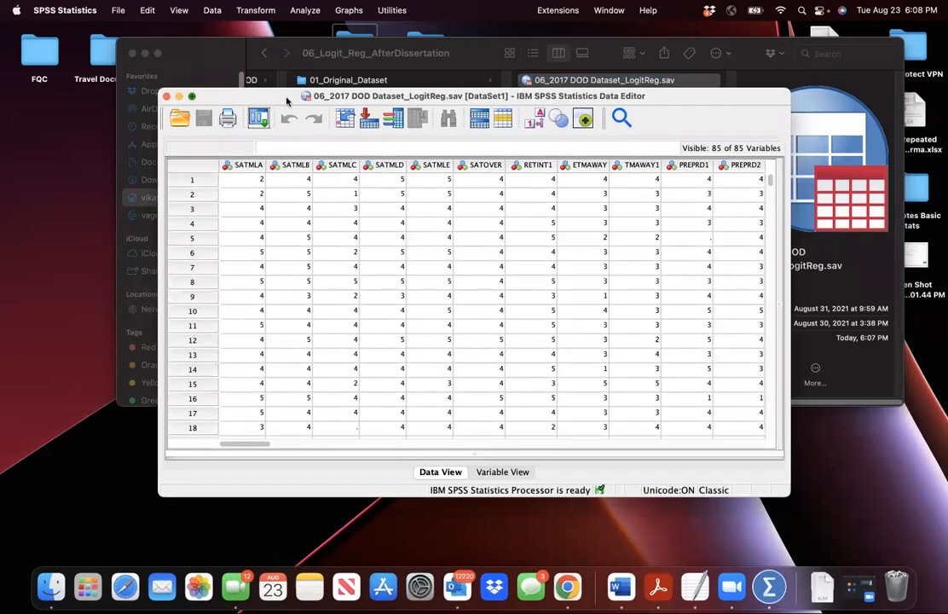
# - Maximize the Data Editor and scroll Variable View down to the XPAYGRP2R pay-grade variables
pyautogui.click(191, 96)
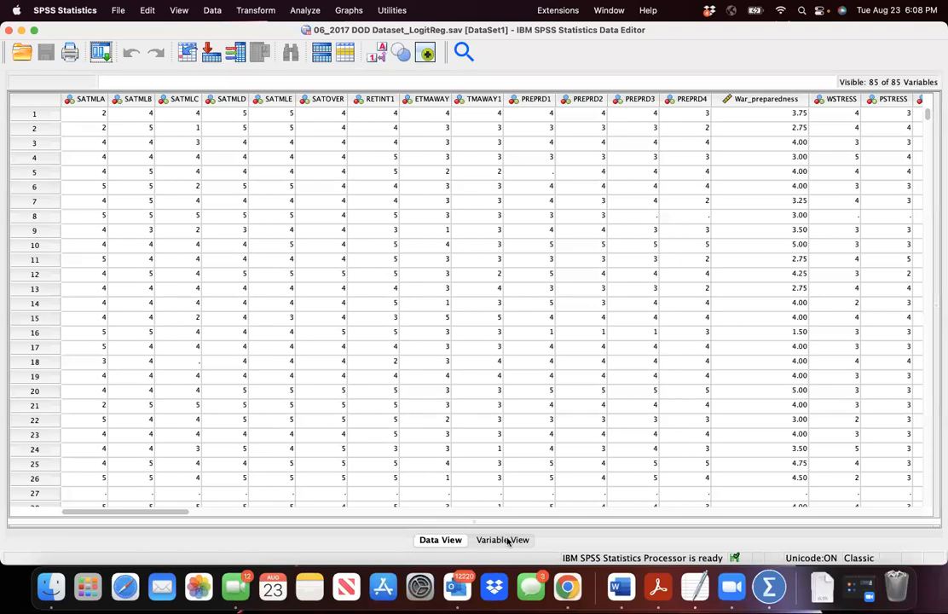
pyautogui.click(501, 539)
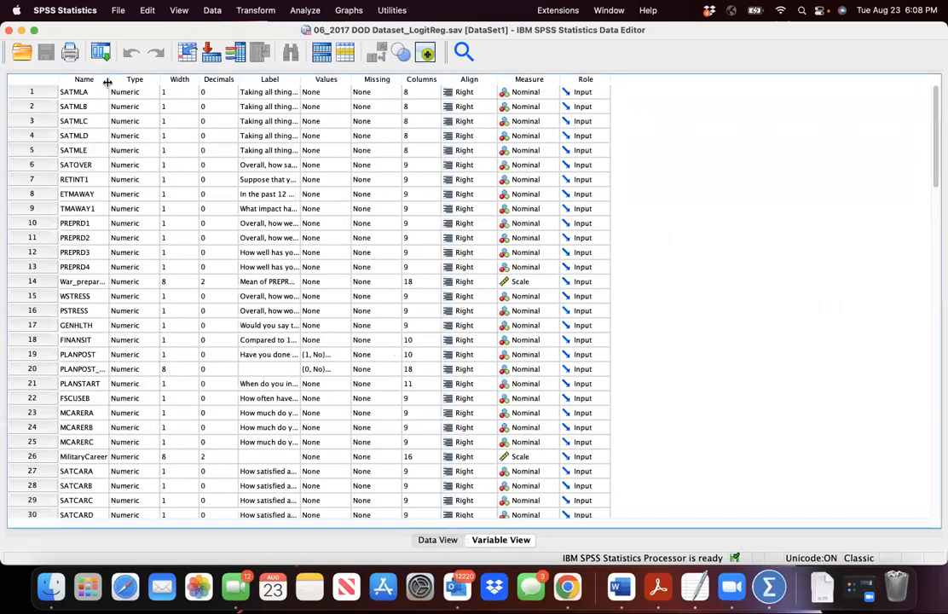
pyautogui.scroll(-3)
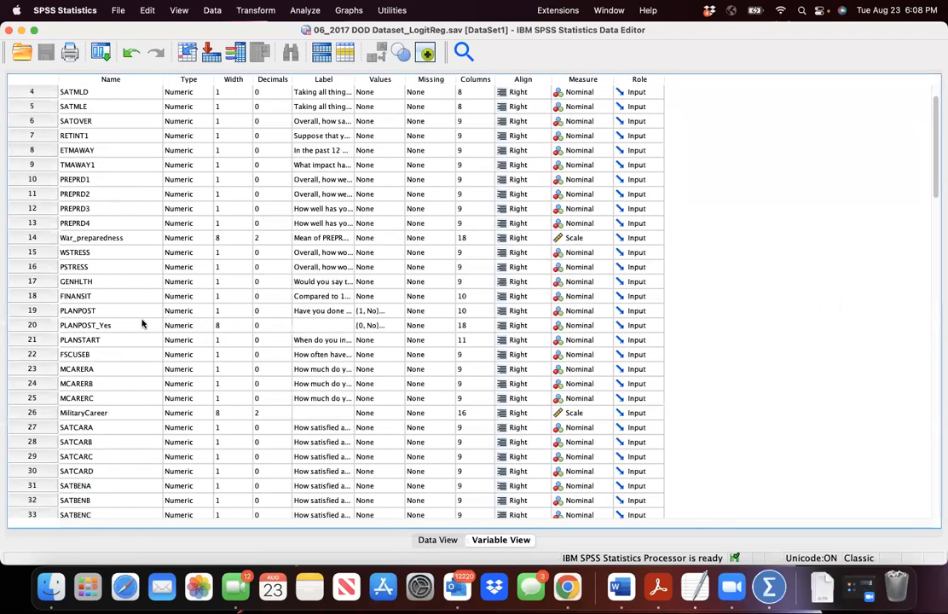
pyautogui.scroll(-3)
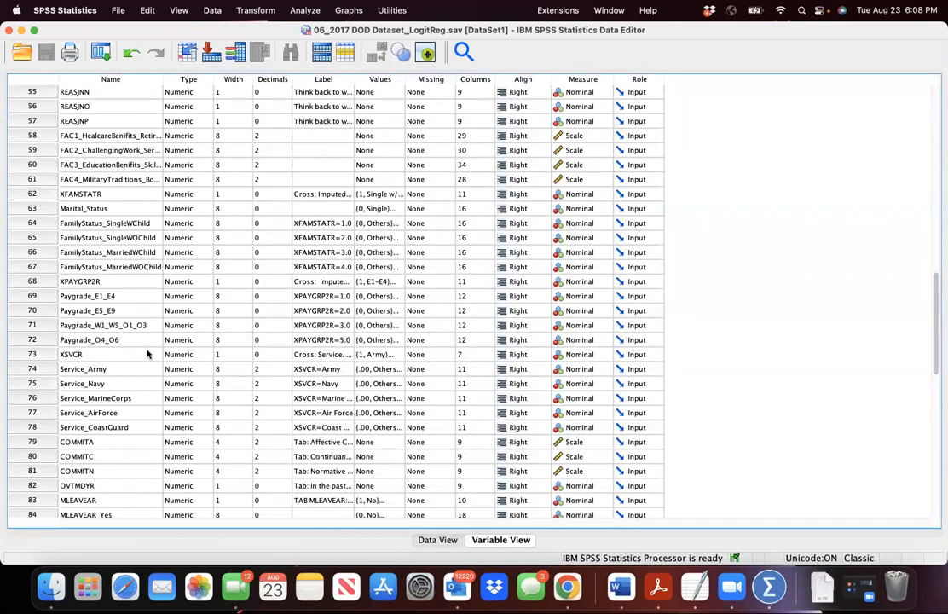
pyautogui.scroll(-3)
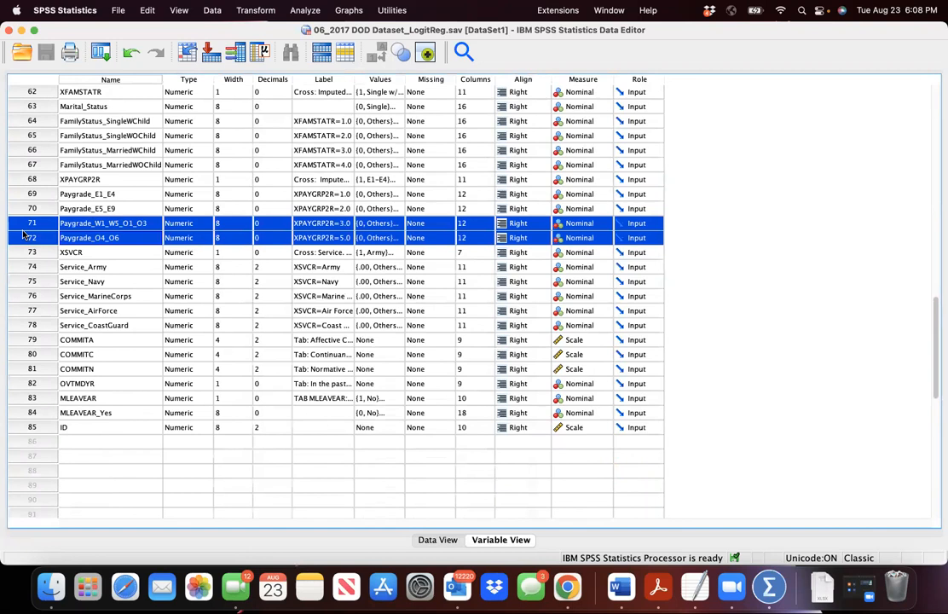
pyautogui.moveTo(94, 203)
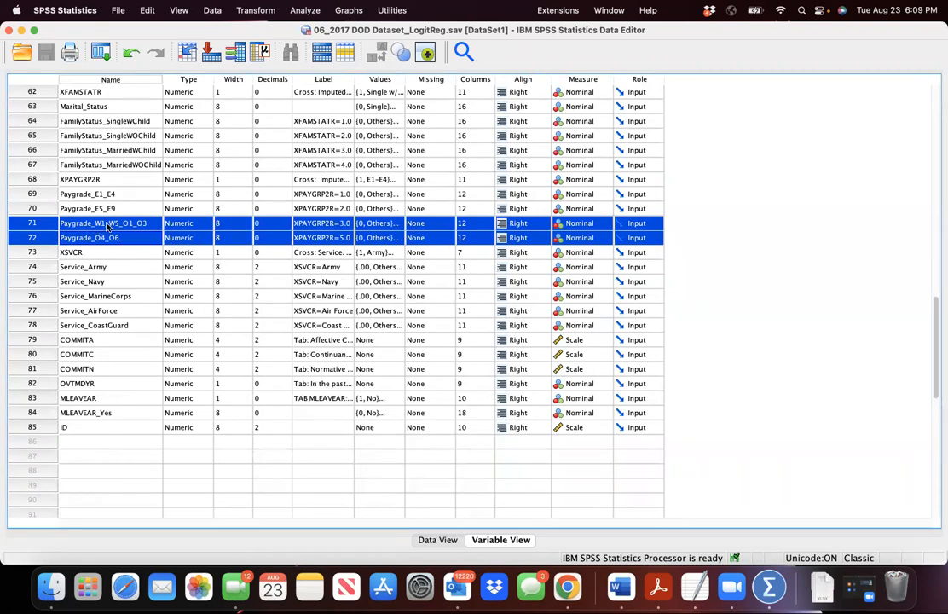
# - Select the Paygrade_E1_E4 and XPAYGRP2R names, leaving the XPAYGRP2R name open for editing
pyautogui.click(87, 193)
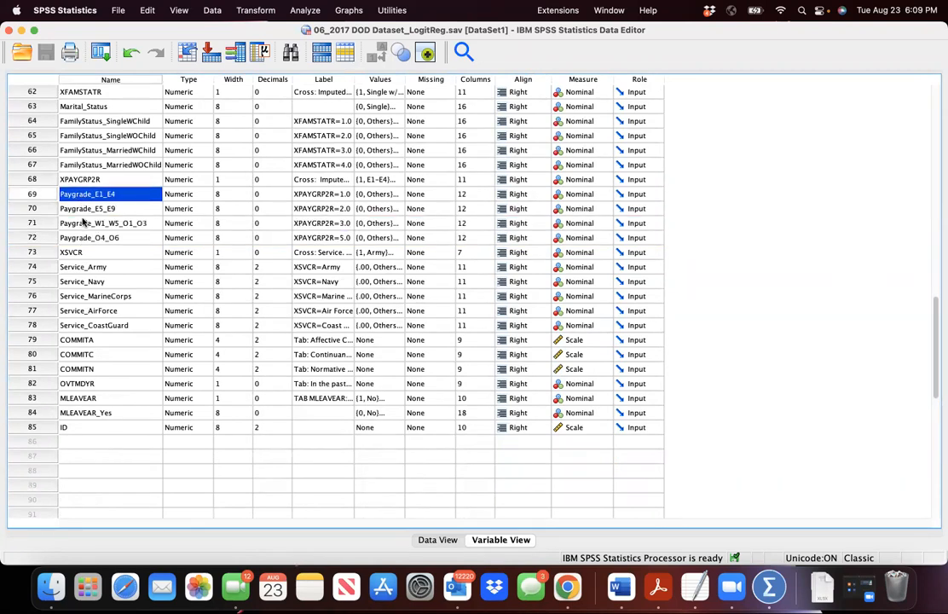
pyautogui.click(89, 237)
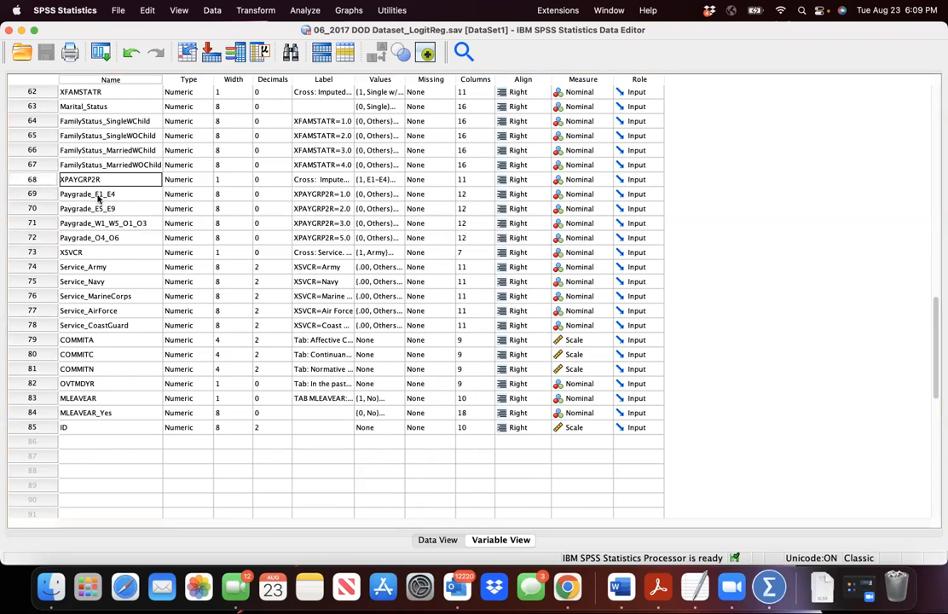
pyautogui.doubleClick(80, 179)
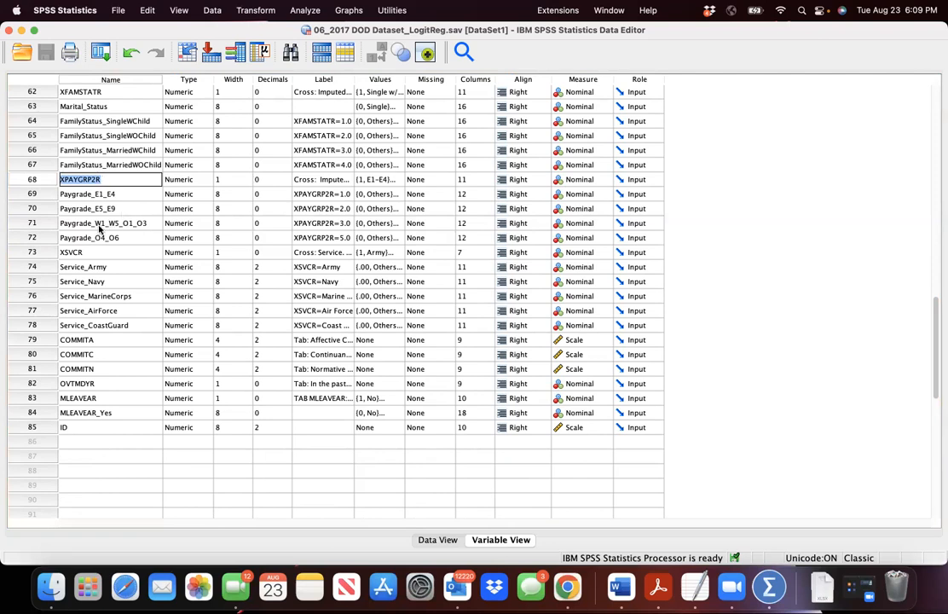
pyautogui.moveTo(127, 230)
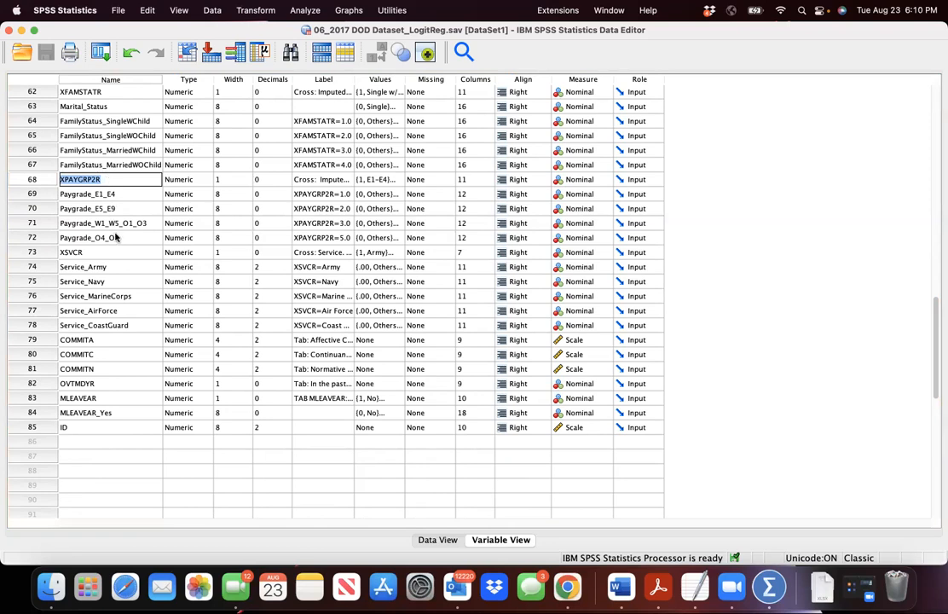
pyautogui.moveTo(101, 245)
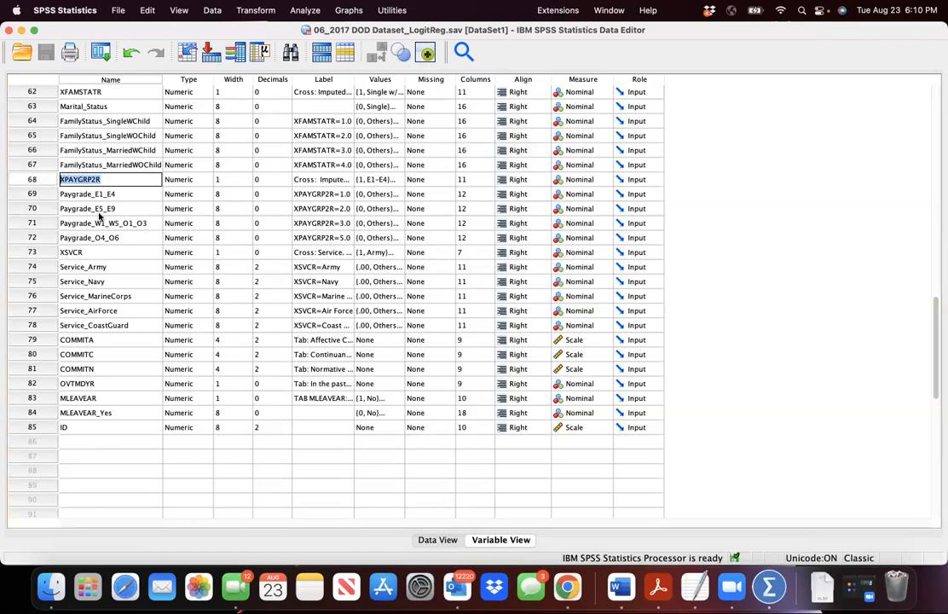
pyautogui.moveTo(95, 227)
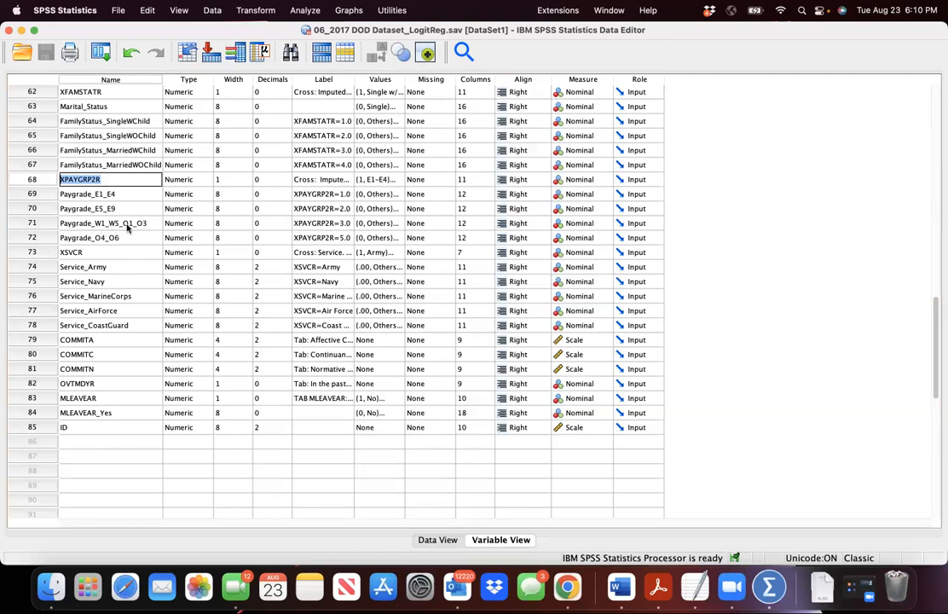
pyautogui.moveTo(96, 241)
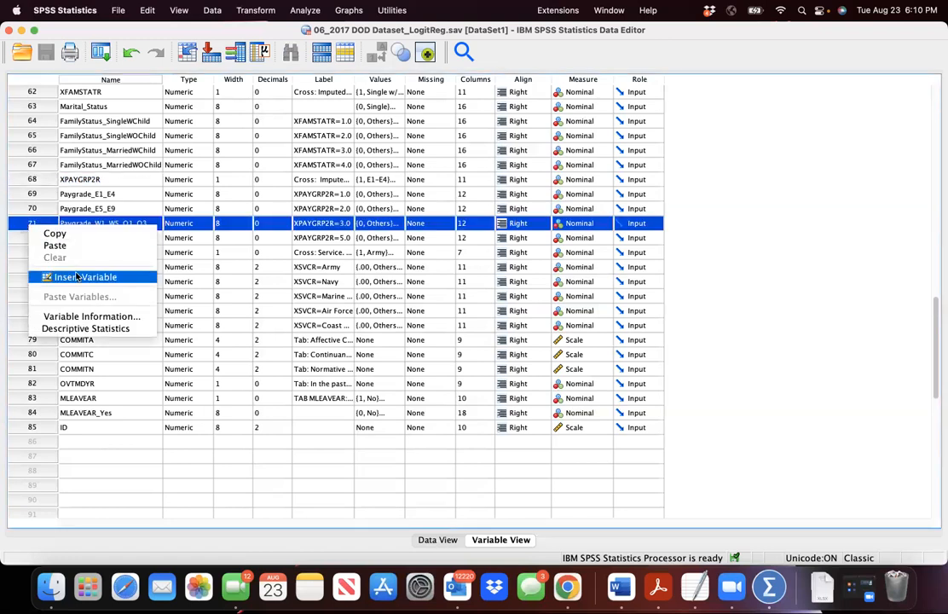
# - Insert two variables above row 71, named Enlisted_Personnel and Commissione_Warrant_Officers
pyautogui.click(84, 276)
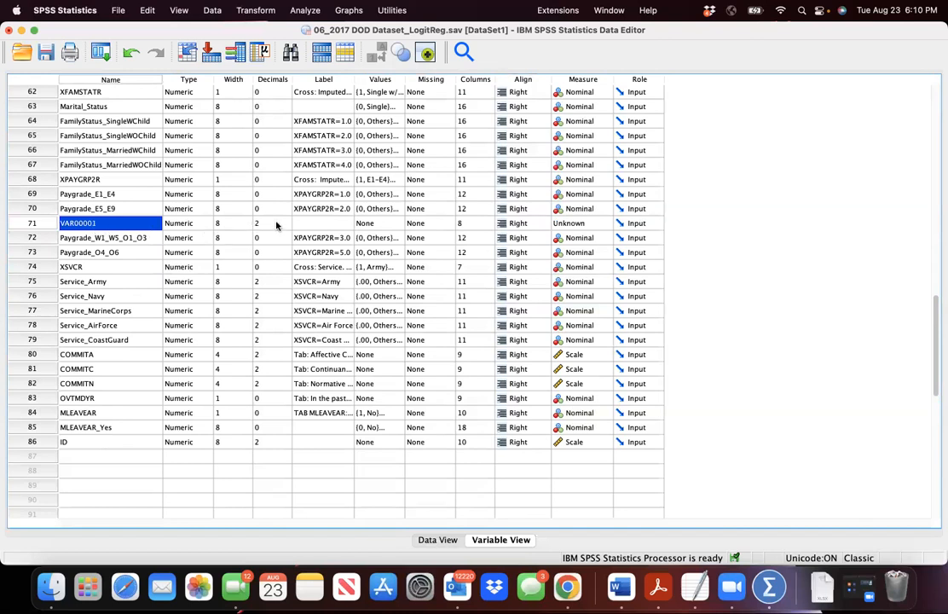
pyautogui.click(273, 222)
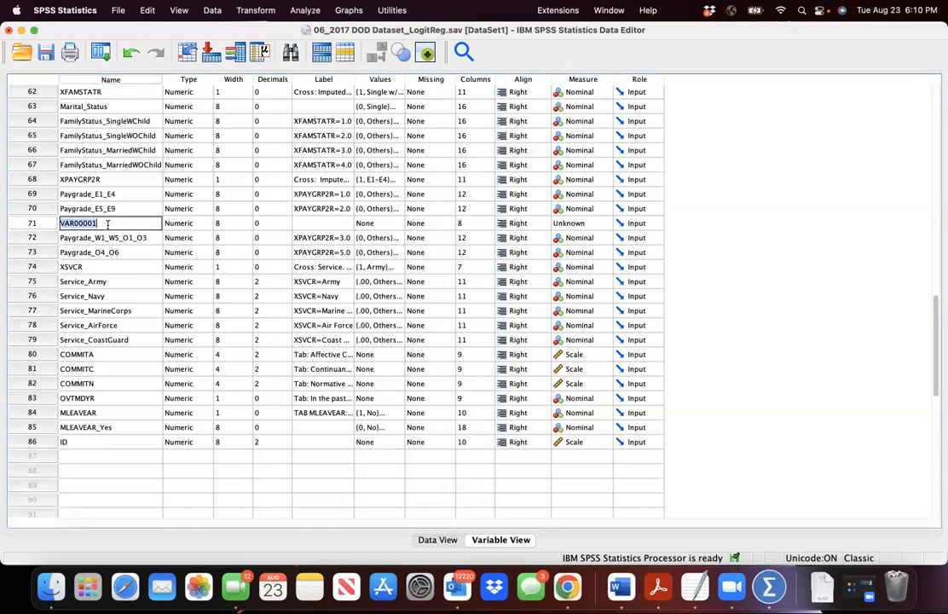
pyautogui.write('Enlisted_Personnel')
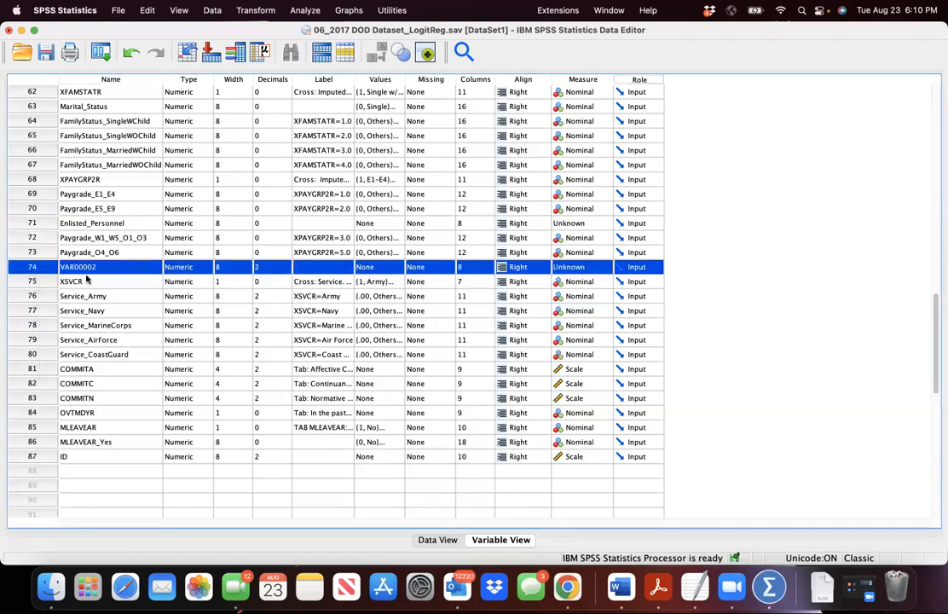
pyautogui.click(77, 267)
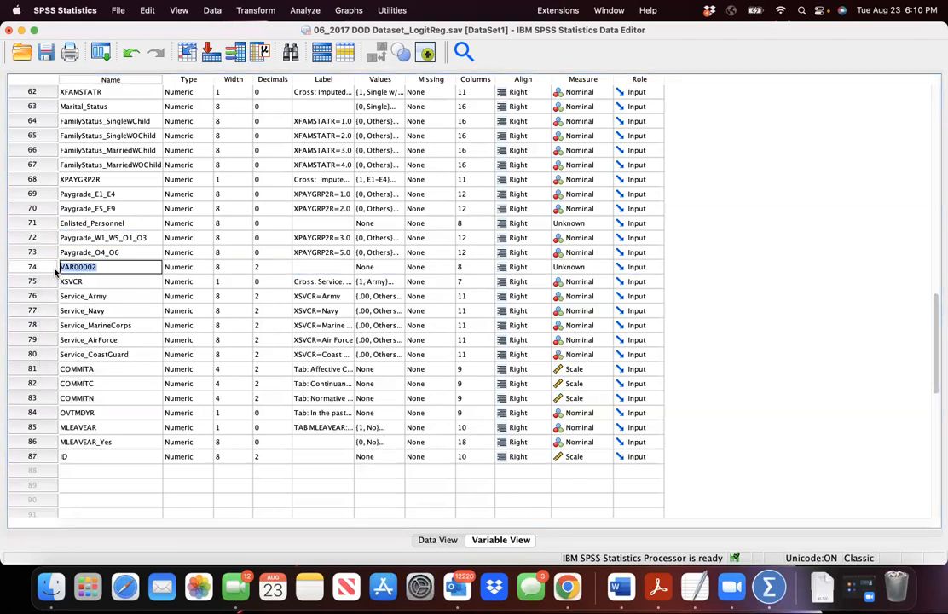
pyautogui.write('Commissione_')
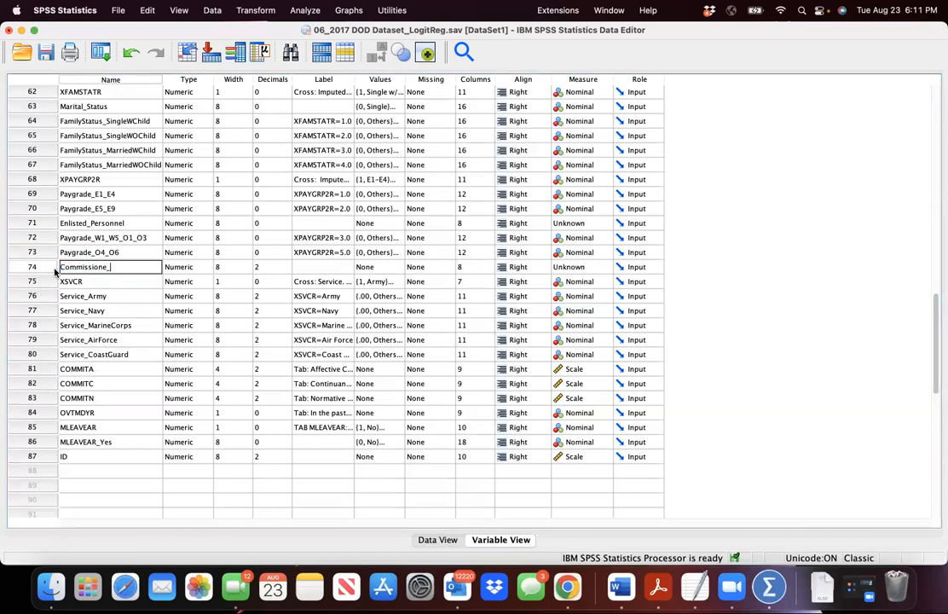
pyautogui.write('Warrant_Officers')
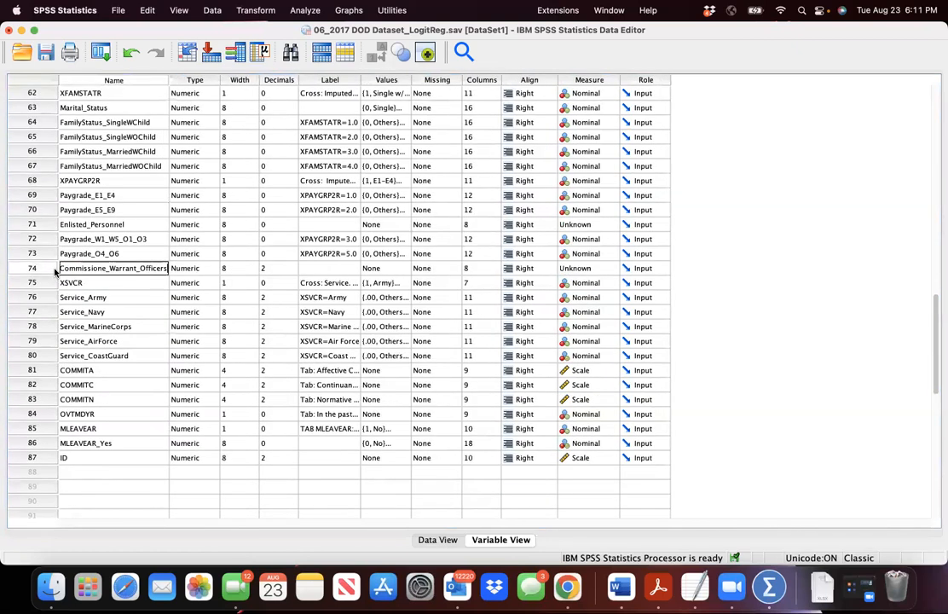
pyautogui.click(279, 267)
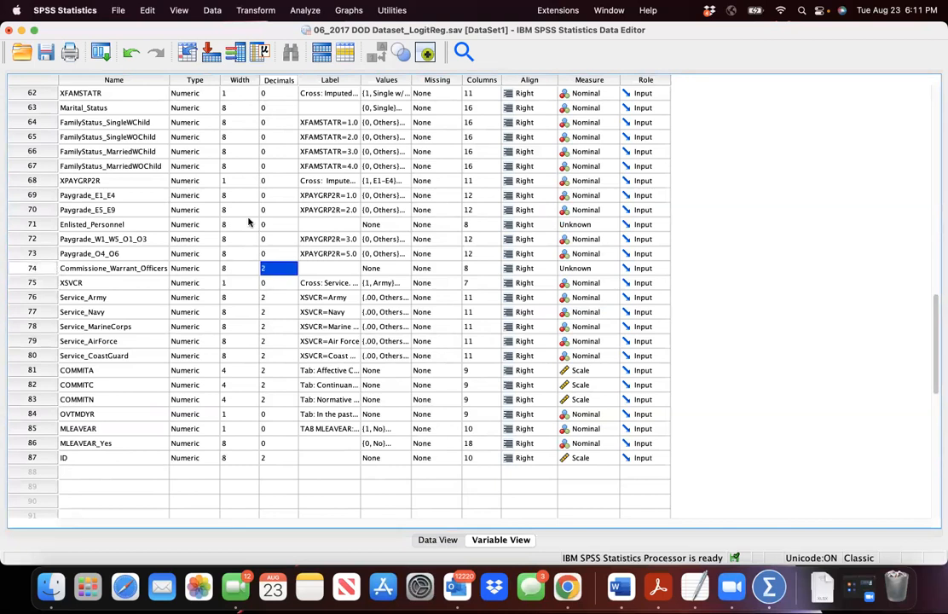
# - Set the Decimals for Commissione_Warrant_Officers to 0
pyautogui.click(277, 268)
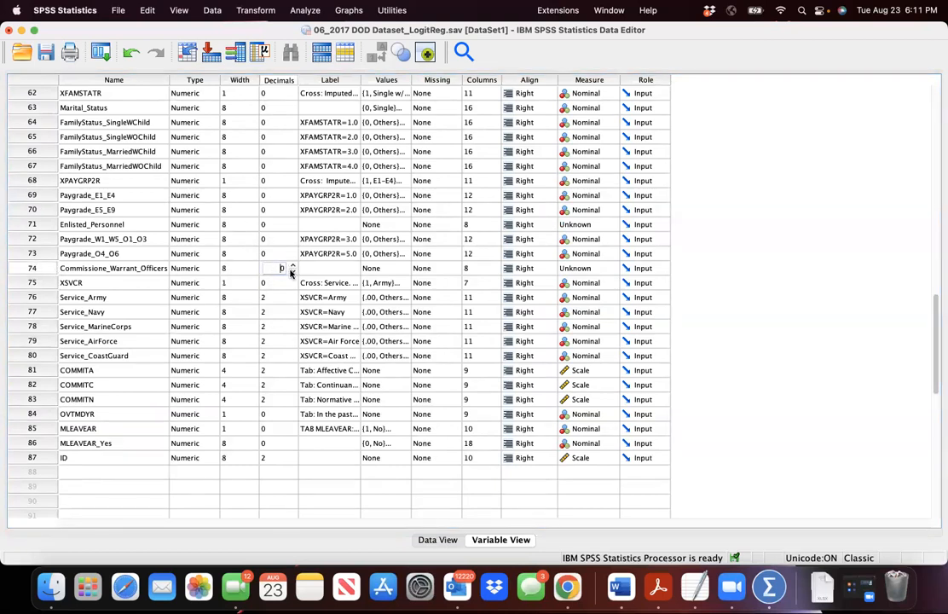
pyautogui.click(111, 225)
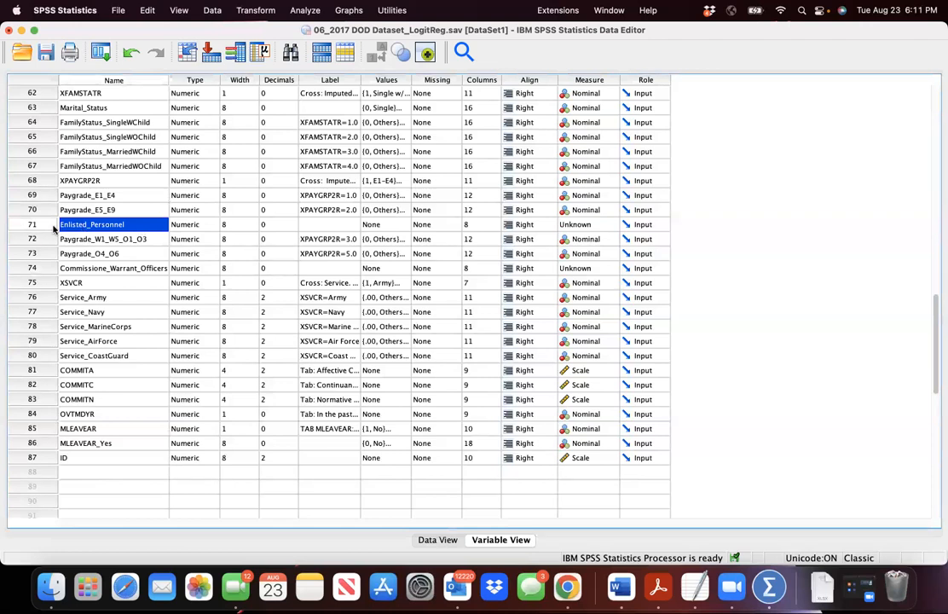
pyautogui.moveTo(41, 227)
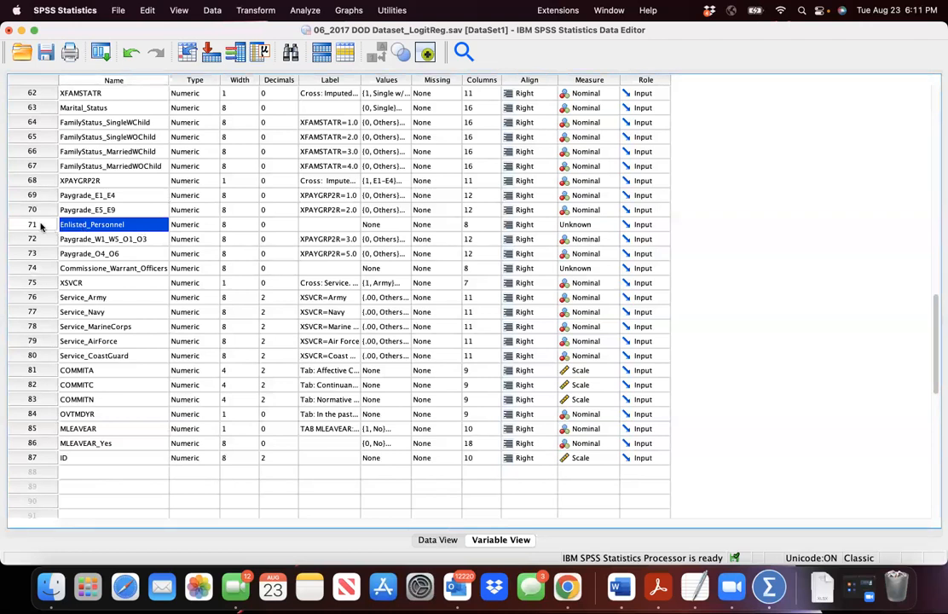
# - From Data View, start Recode into Same Variables with Enlisted_Personnel as the numeric variable
pyautogui.click(439, 540)
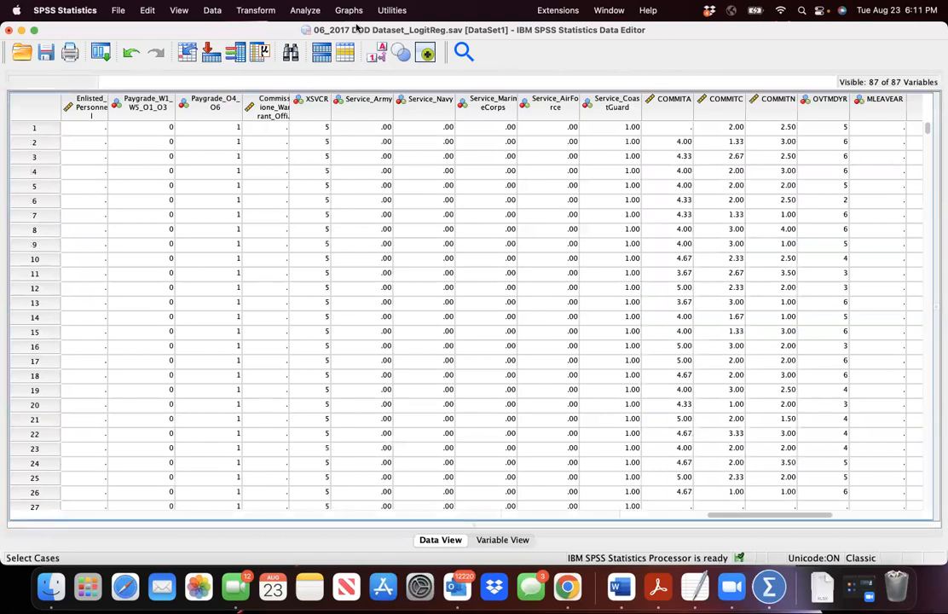
pyautogui.click(304, 10)
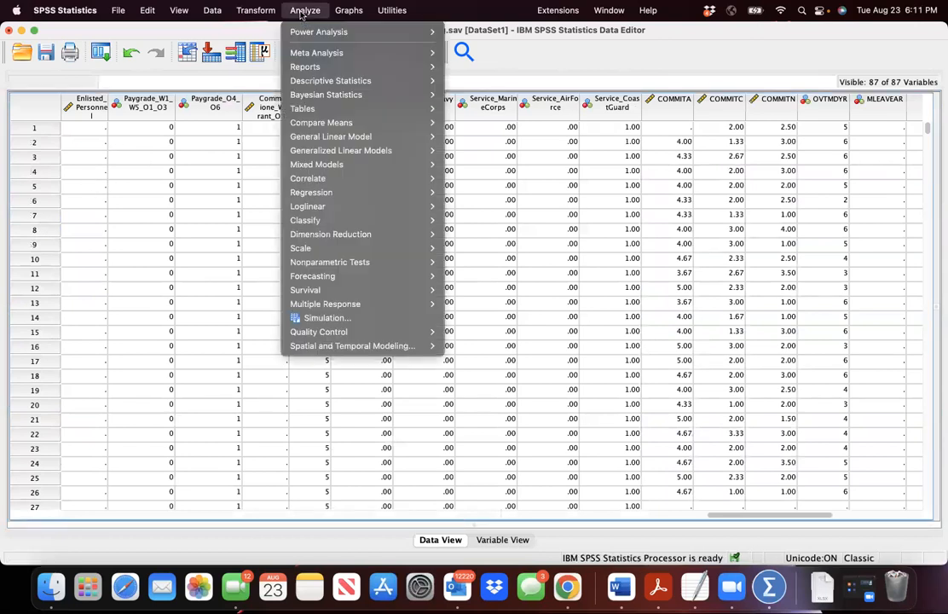
pyautogui.click(212, 11)
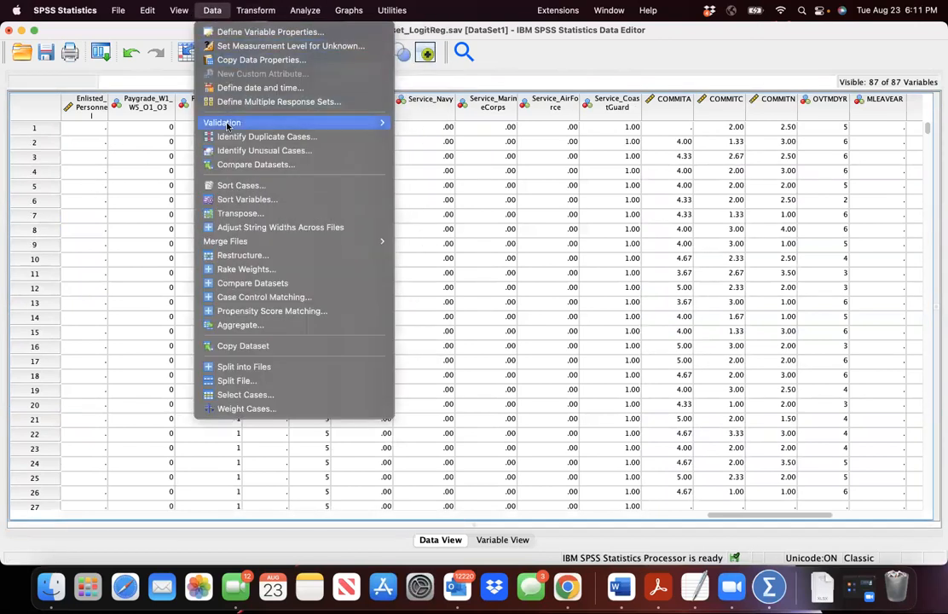
pyautogui.click(255, 11)
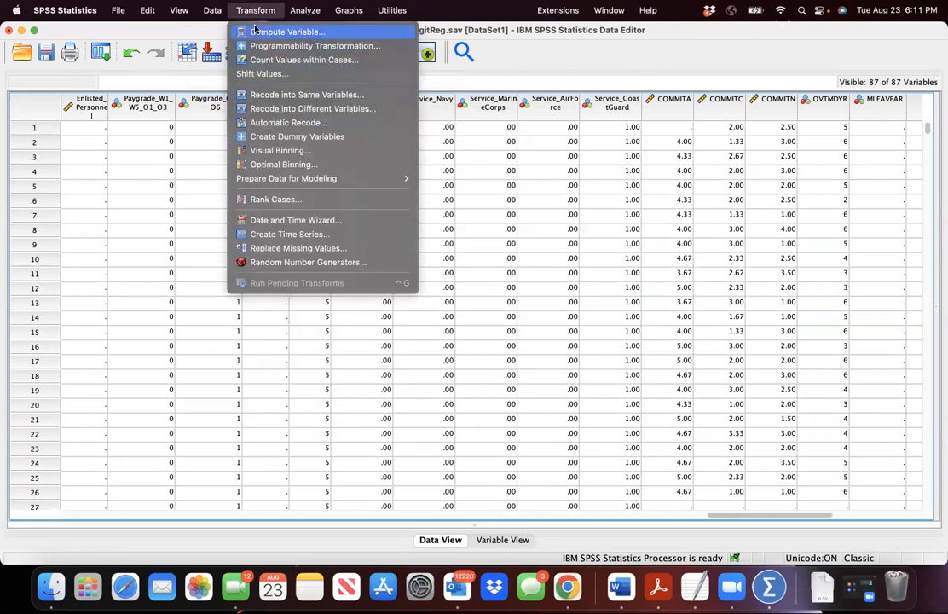
pyautogui.click(306, 95)
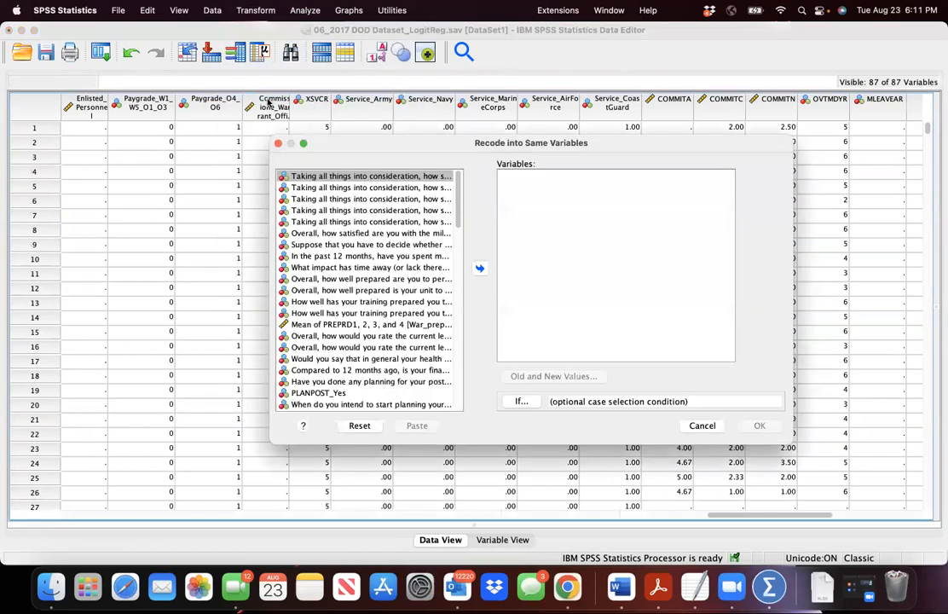
pyautogui.click(370, 175)
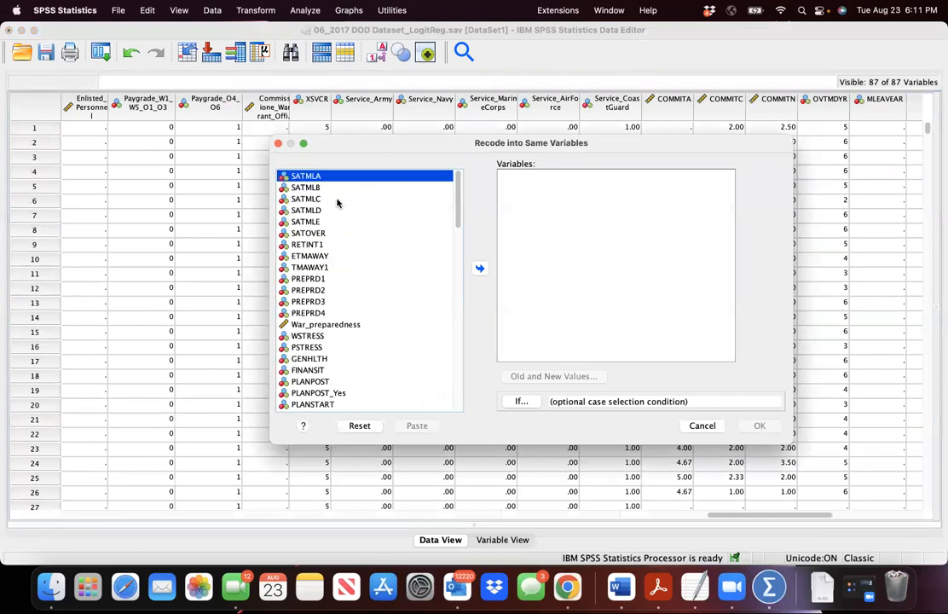
pyautogui.scroll(-3)
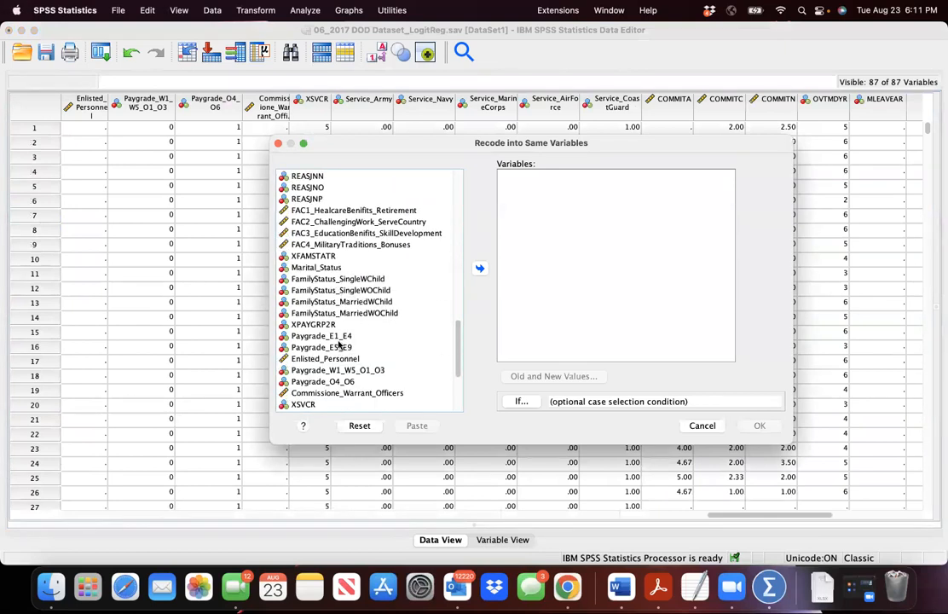
pyautogui.click(324, 358)
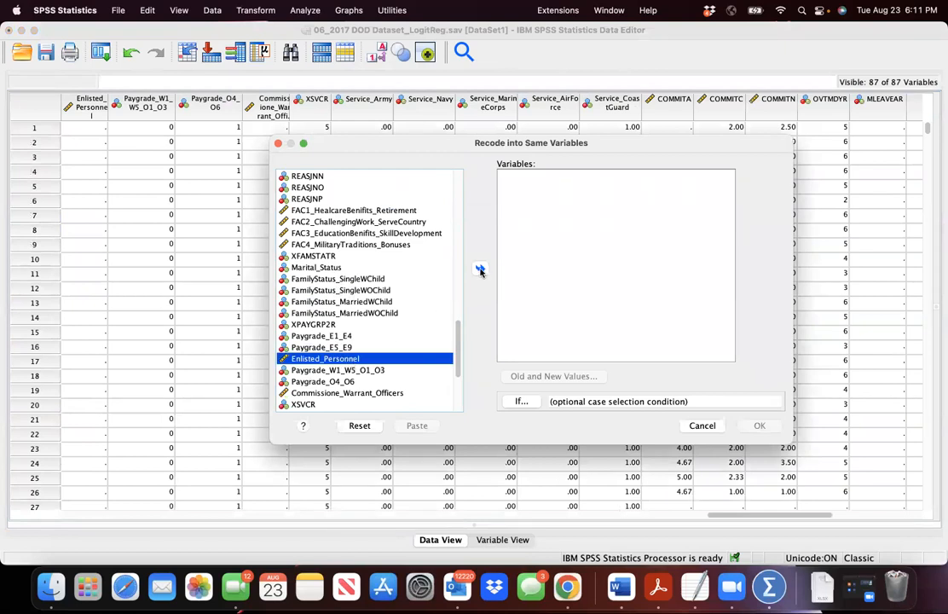
pyautogui.click(480, 269)
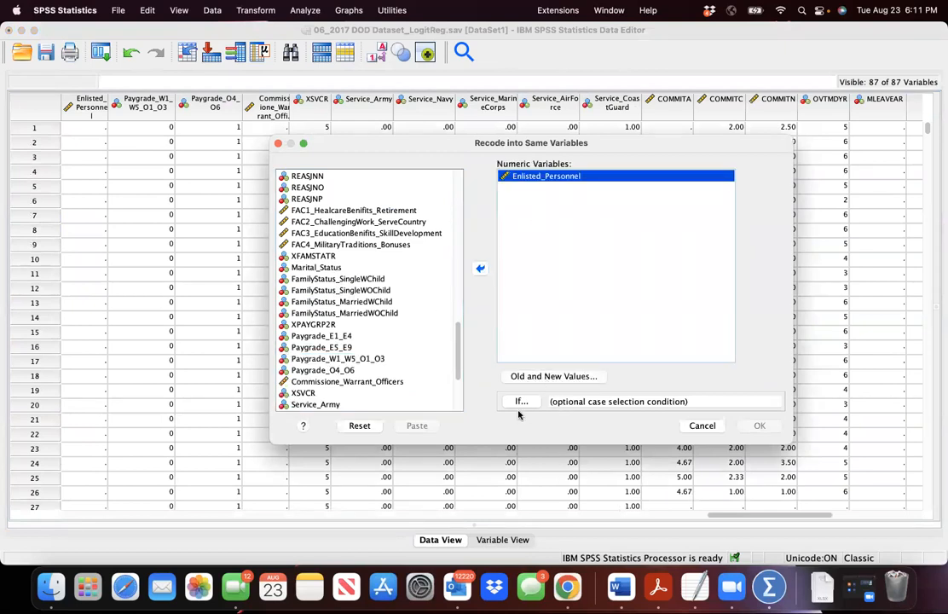
# - Restrict the Enlisted_Personnel recode with the If condition XPAYGRP2R = 1 OR XPAYGRP2R = 2
pyautogui.click(521, 400)
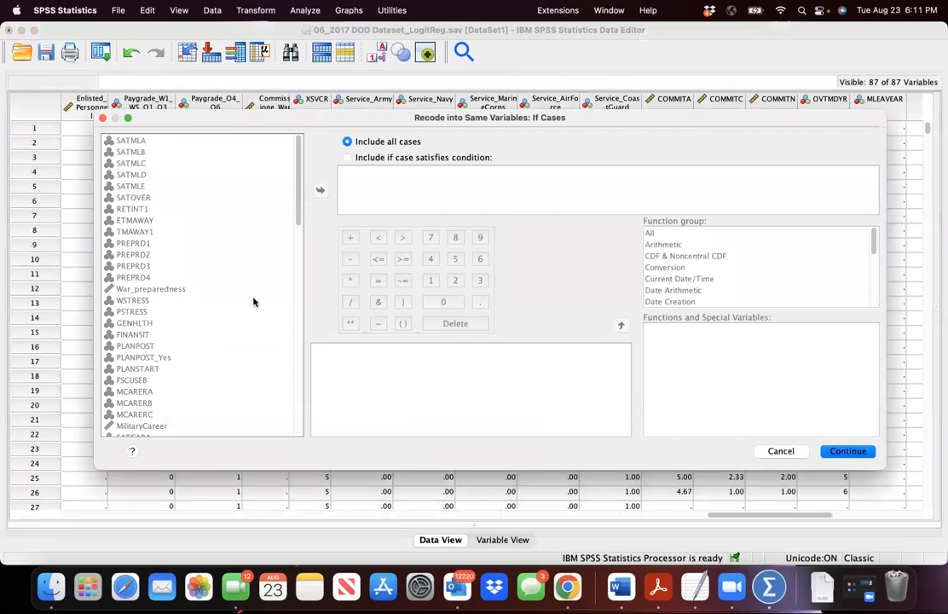
pyautogui.click(347, 157)
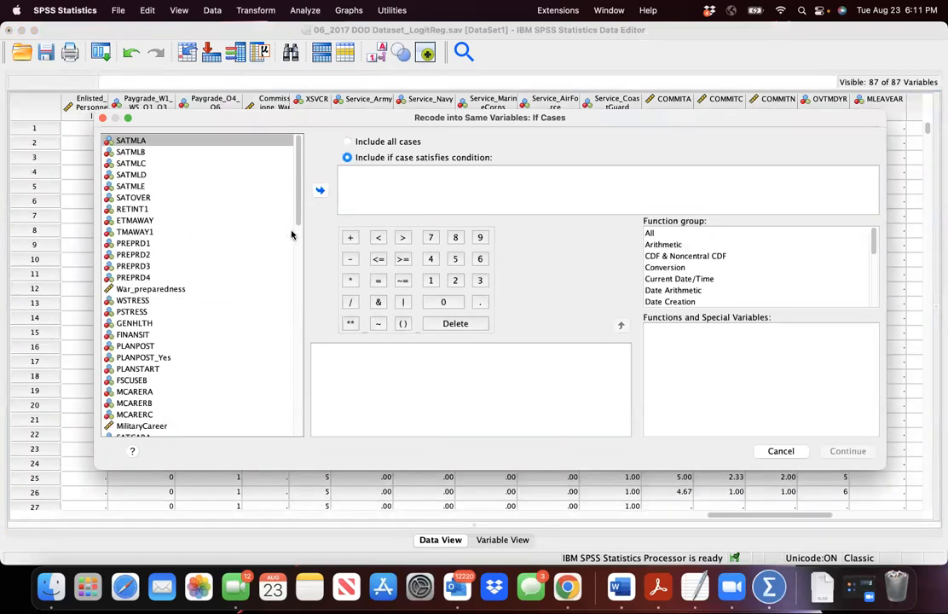
pyautogui.scroll(-3)
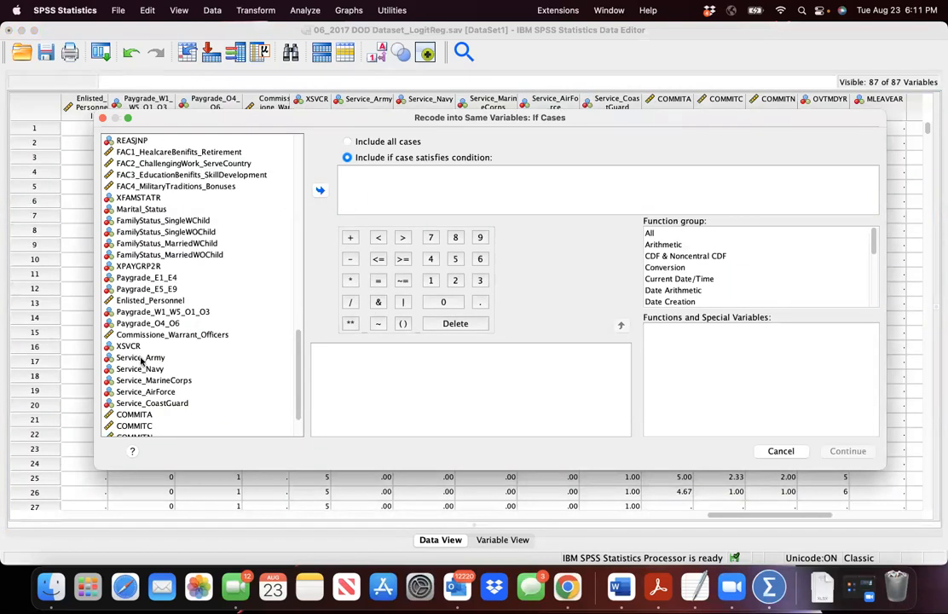
pyautogui.click(137, 254)
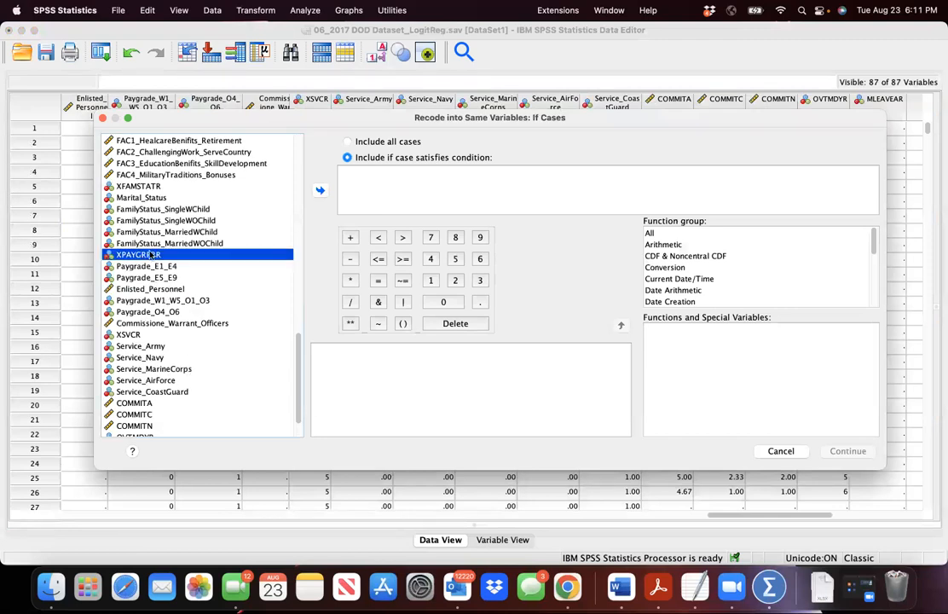
pyautogui.click(320, 190)
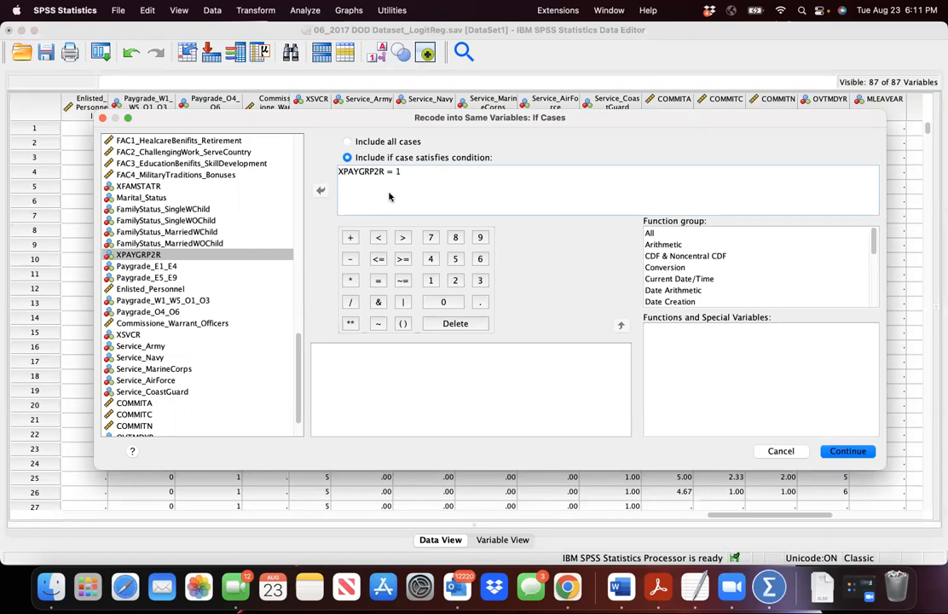
pyautogui.write('OR')
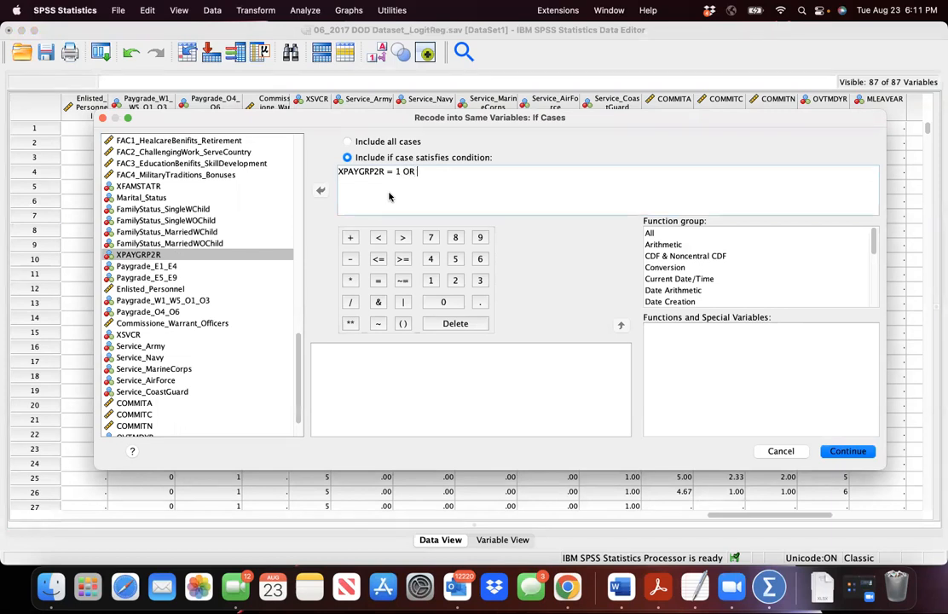
pyautogui.click(137, 254)
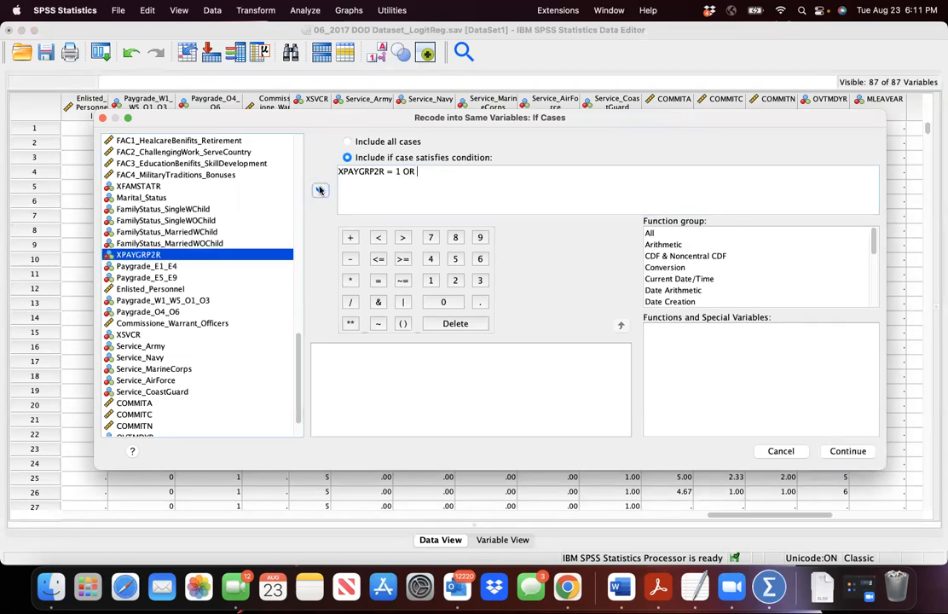
pyautogui.write('XPAYGRP2R = 2')
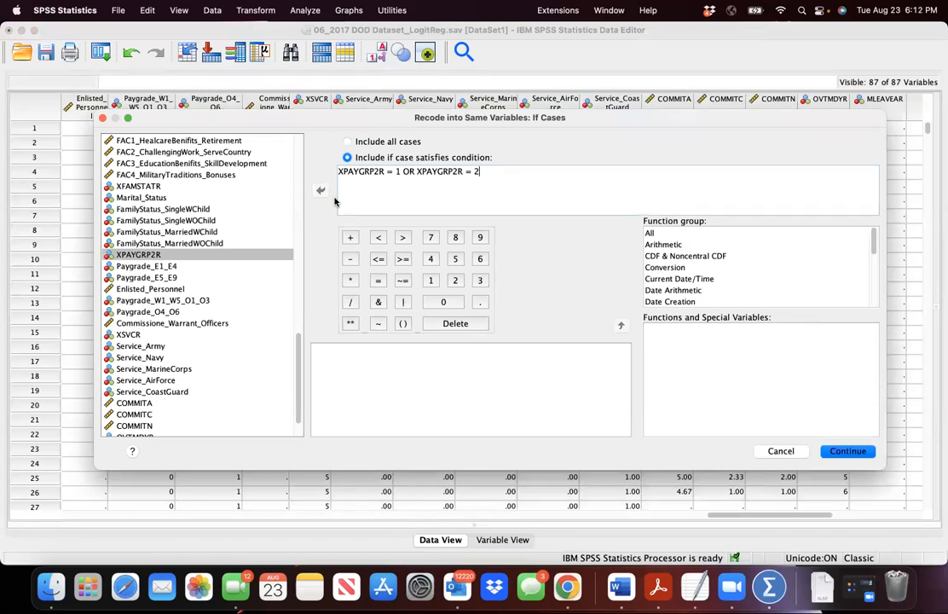
pyautogui.moveTo(347, 193)
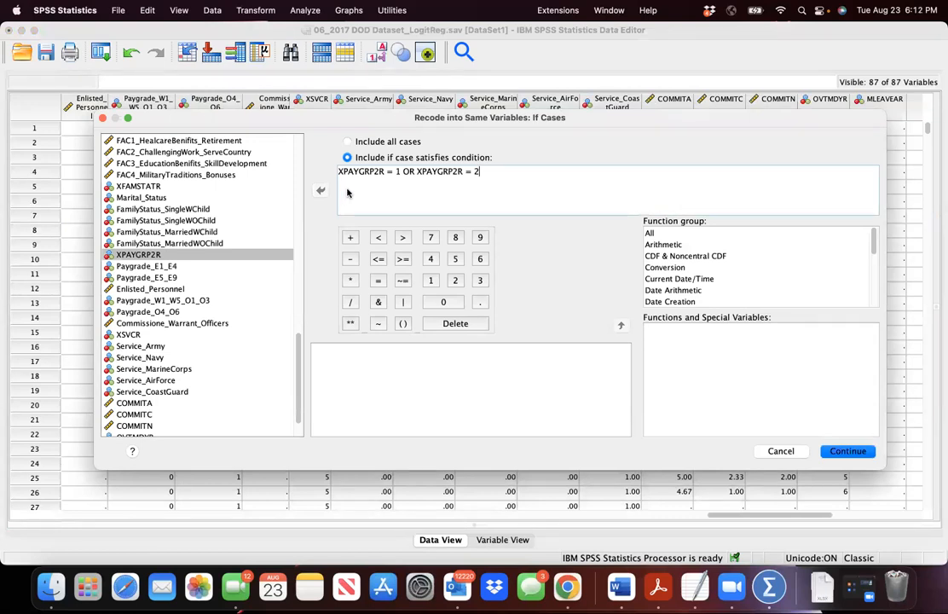
pyautogui.moveTo(650, 360)
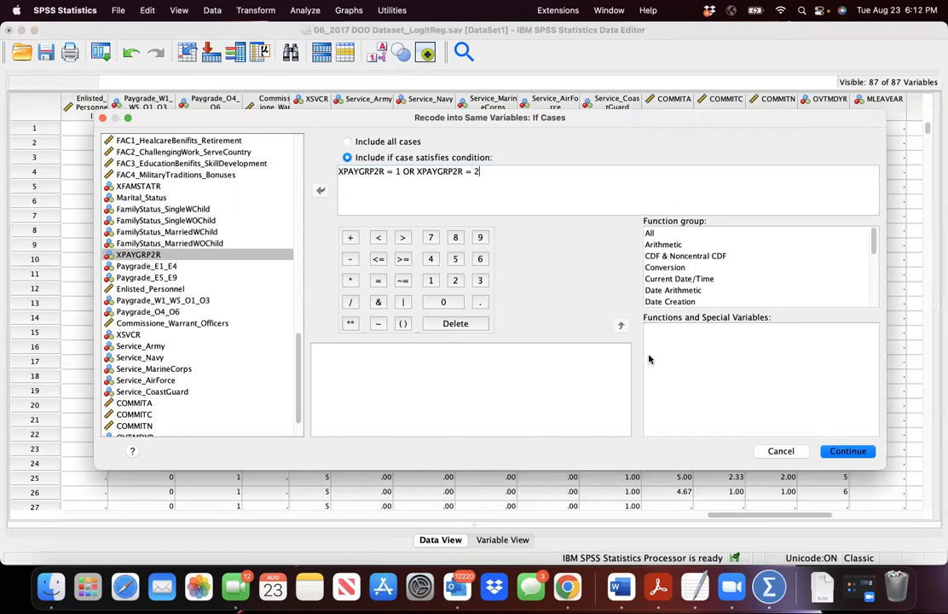
pyautogui.click(847, 450)
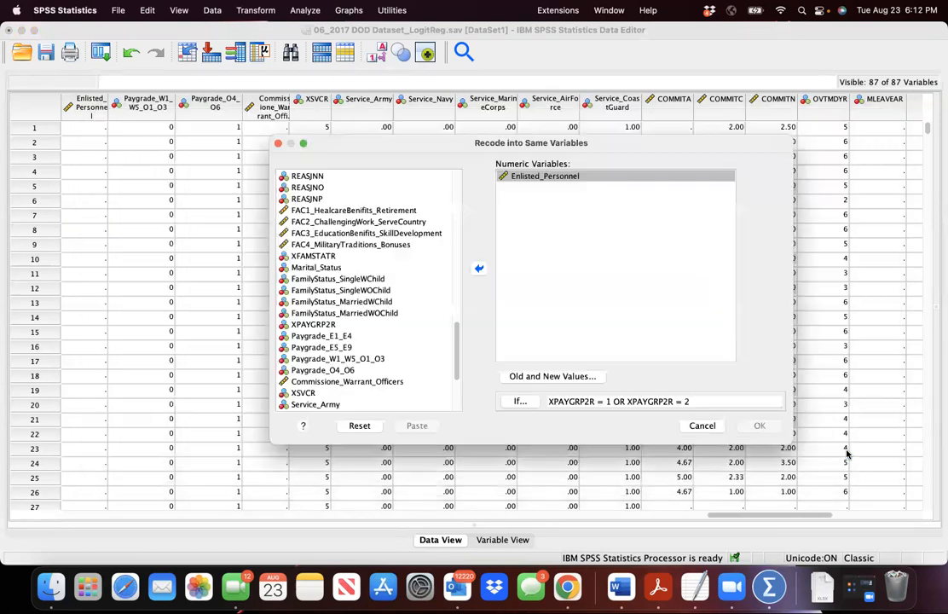
pyautogui.click(520, 401)
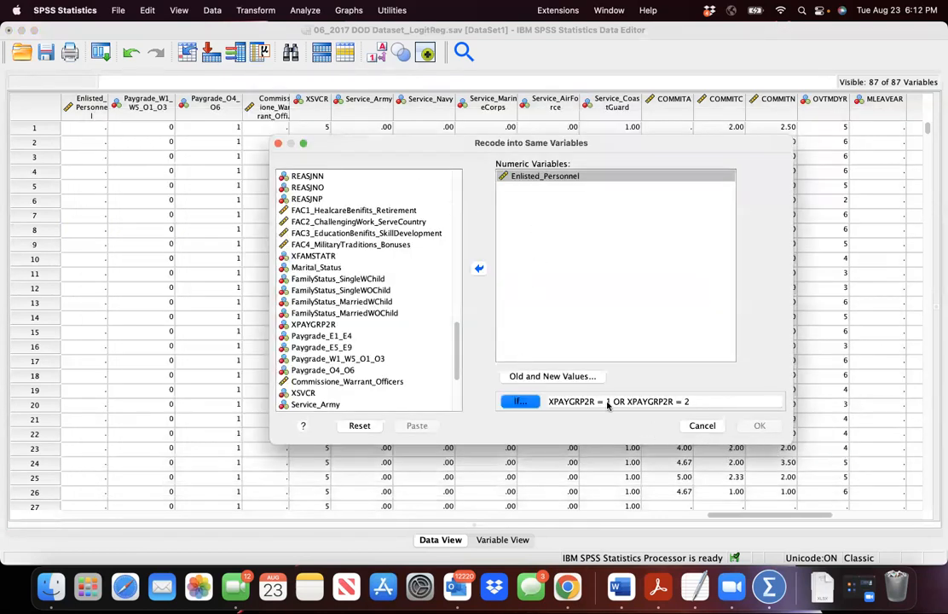
# - Map system-missing old values to a new value of 1 in Old and New Values
pyautogui.click(551, 376)
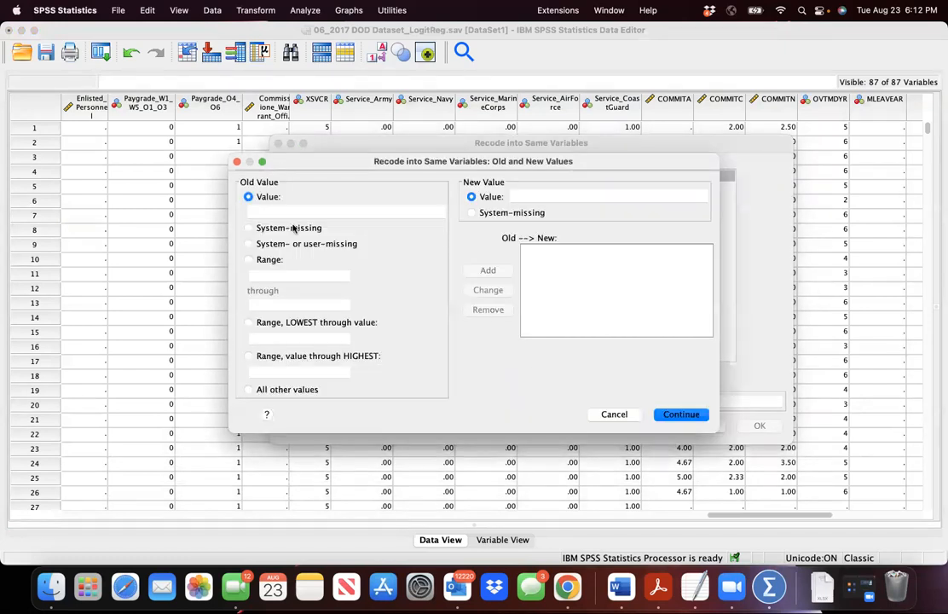
pyautogui.click(248, 228)
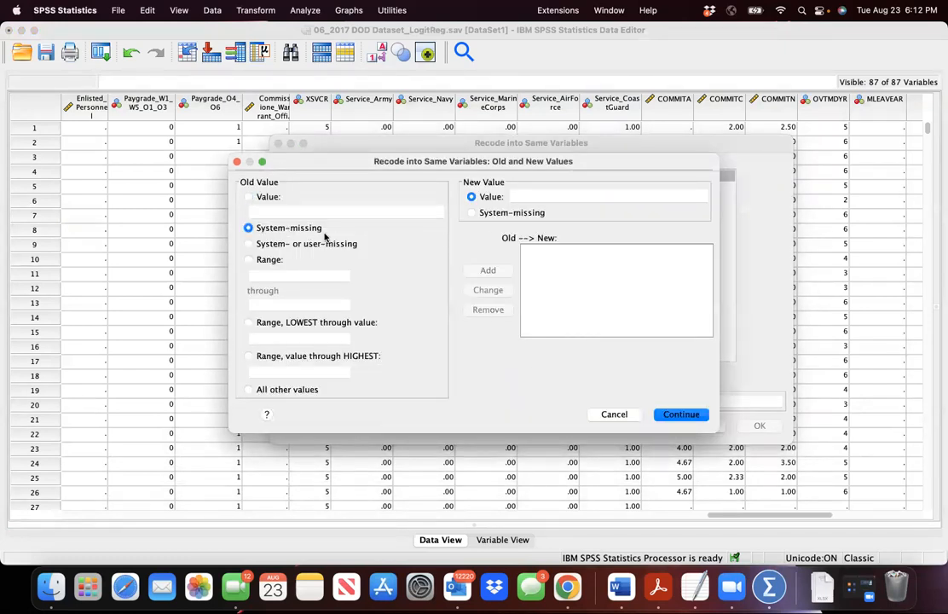
pyautogui.write('1')
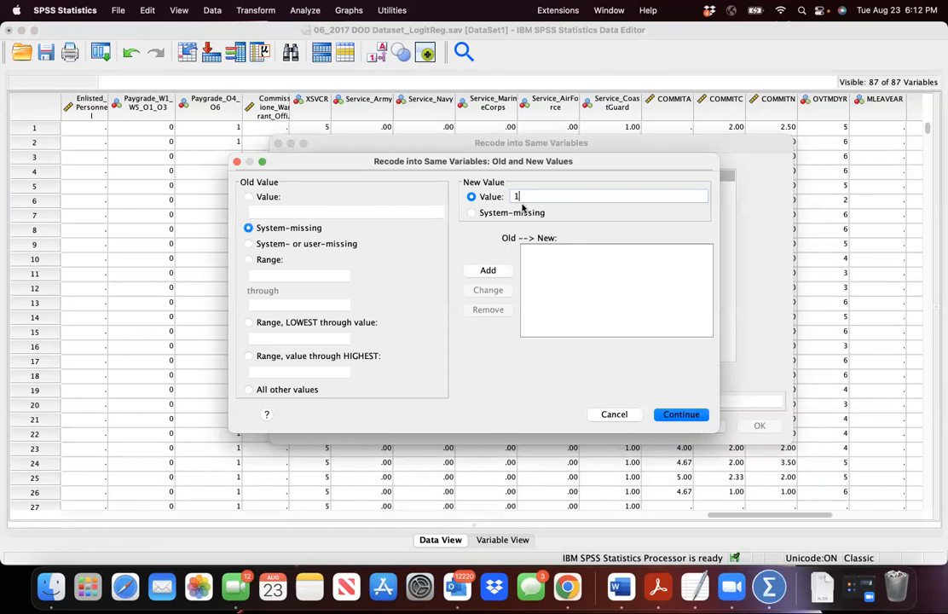
pyautogui.click(488, 269)
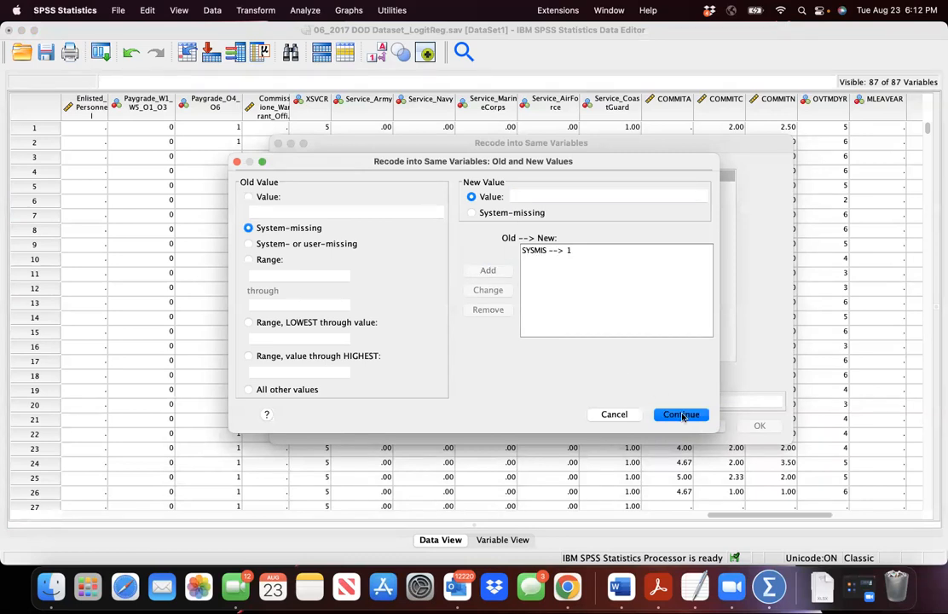
pyautogui.click(680, 415)
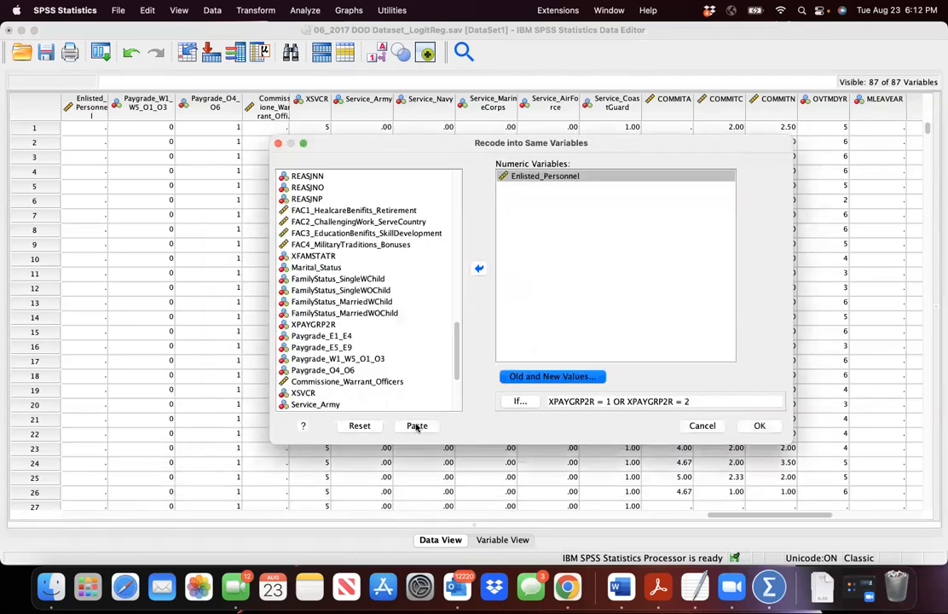
pyautogui.click(416, 425)
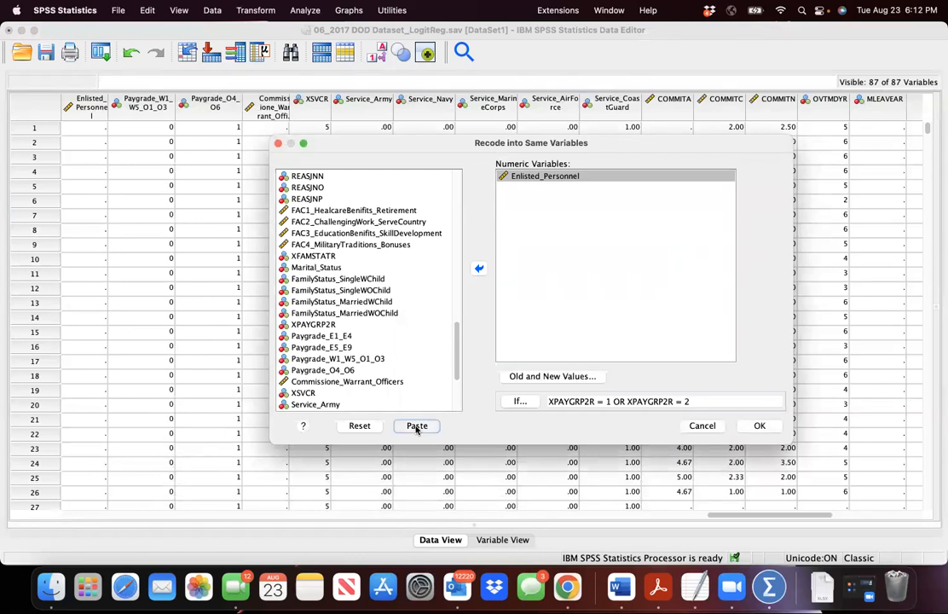
# - Paste and auto-indent the recode syntax, adding ELSE IF (XPAYGRP2R = 3 OR XPAYGRP2R = 5) with SYSMIS=0
pyautogui.click(417, 425)
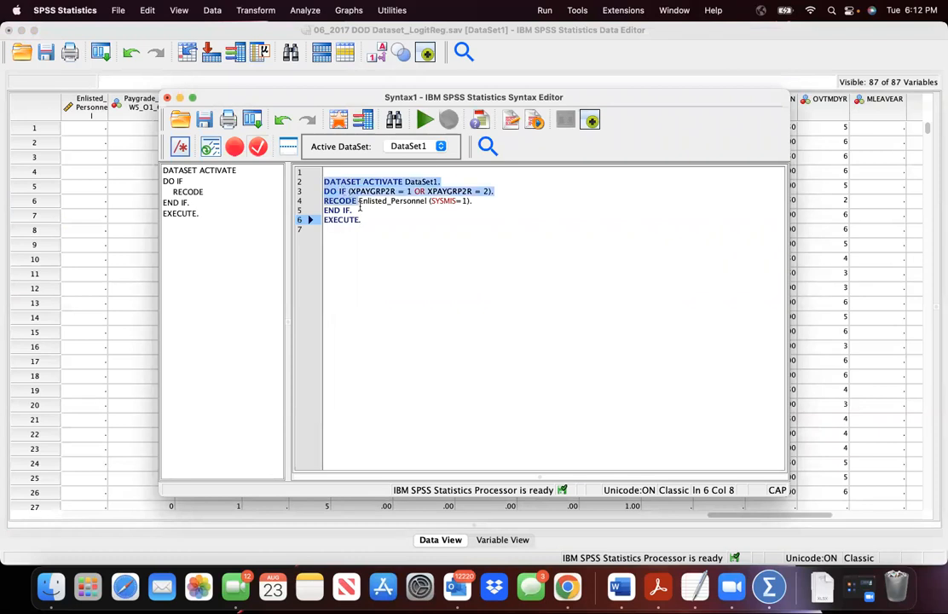
pyautogui.moveTo(210, 146)
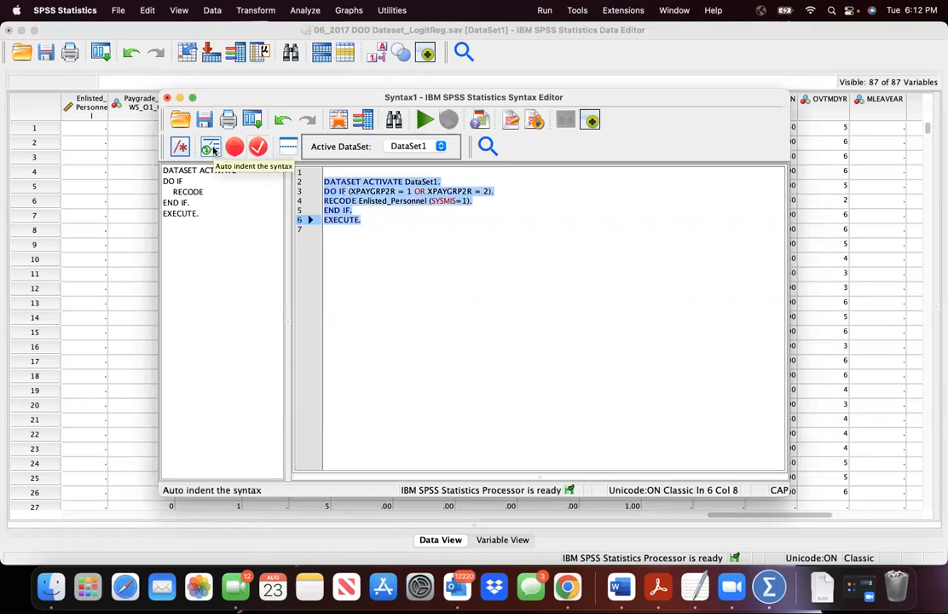
pyautogui.click(211, 147)
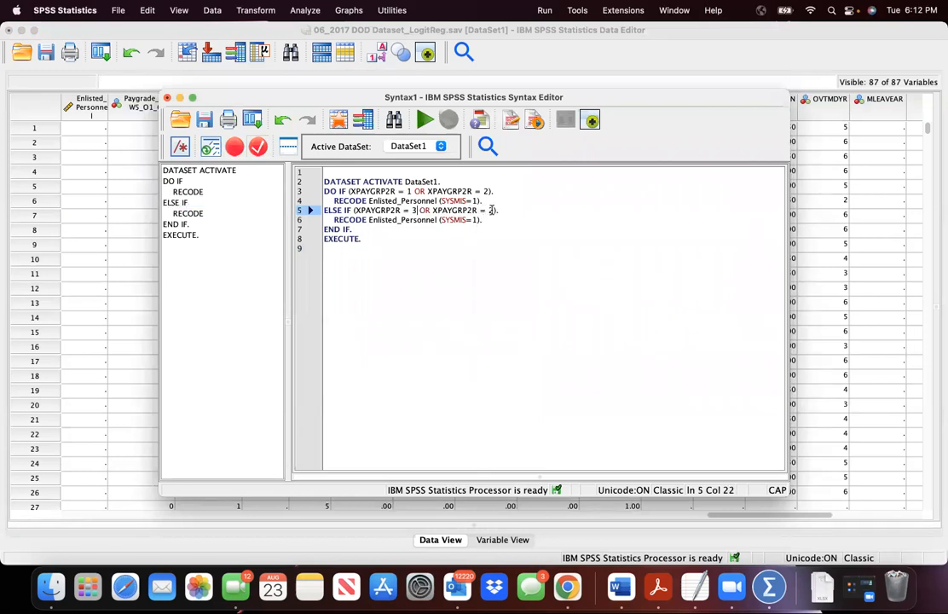
pyautogui.write('5')
pyautogui.click(553, 219)
pyautogui.write('0')
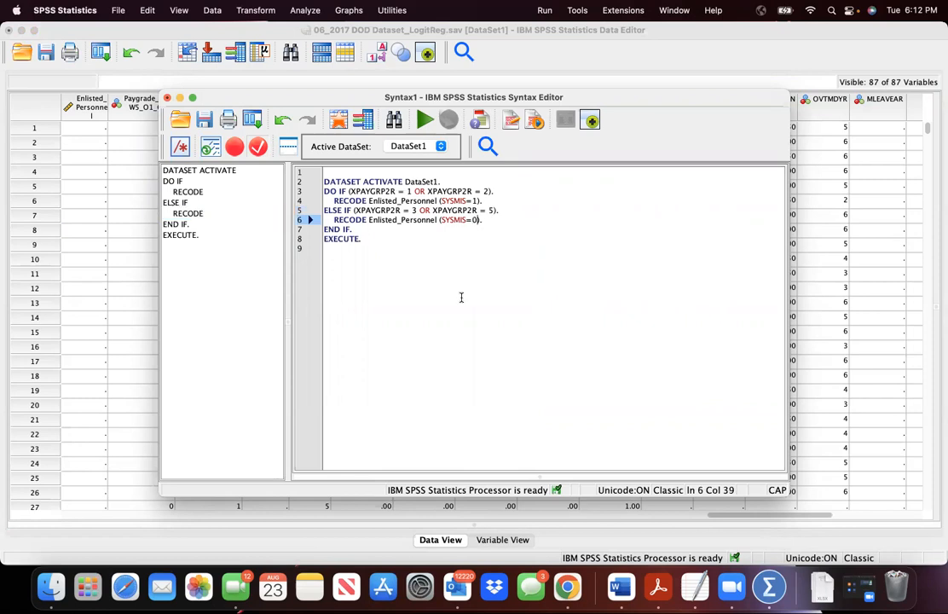
pyautogui.press('cmd+a')
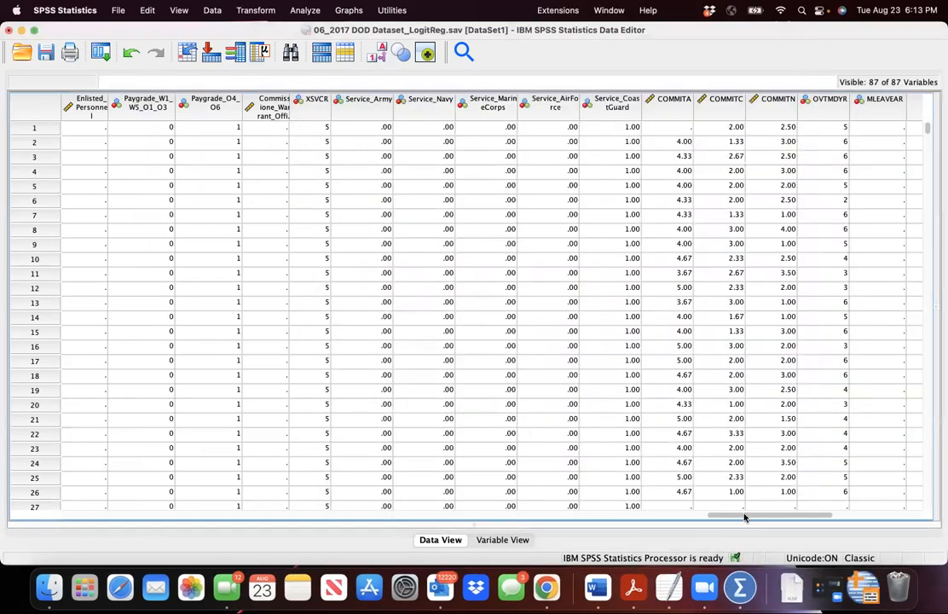
# - Scroll Data View left to the XPAYGRP2R column and select it
pyautogui.hscroll(-3)
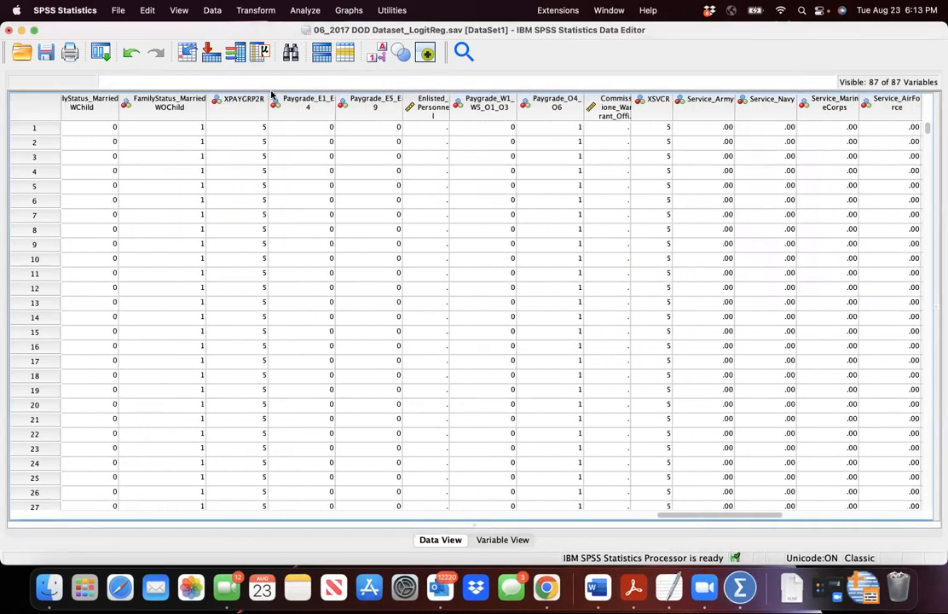
pyautogui.rightClick(238, 99)
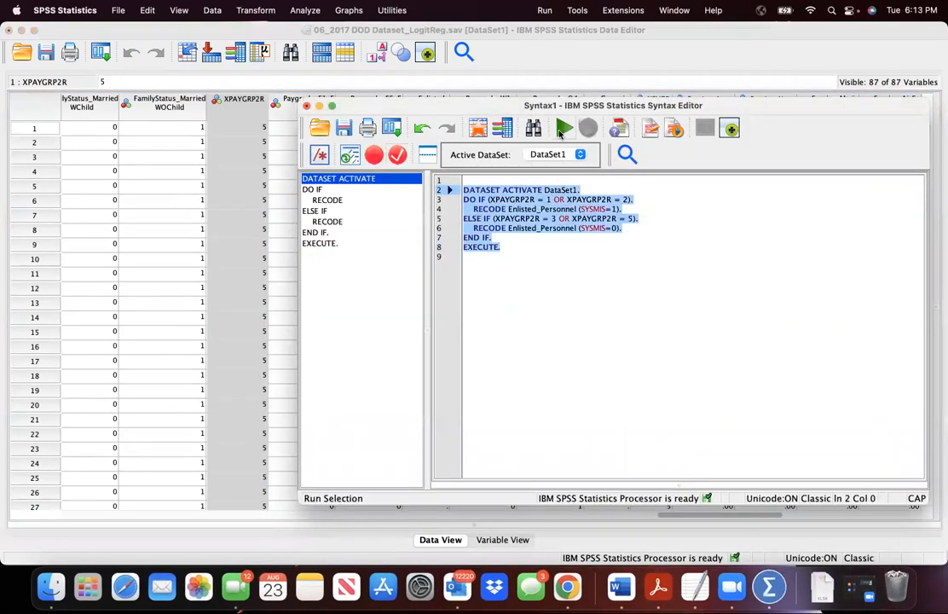
pyautogui.click(349, 155)
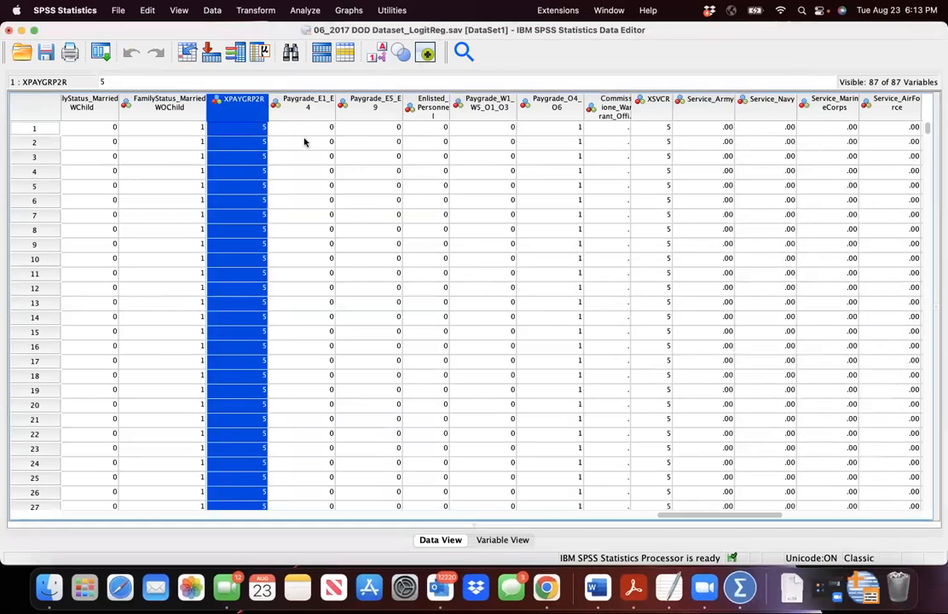
pyautogui.moveTo(241, 157)
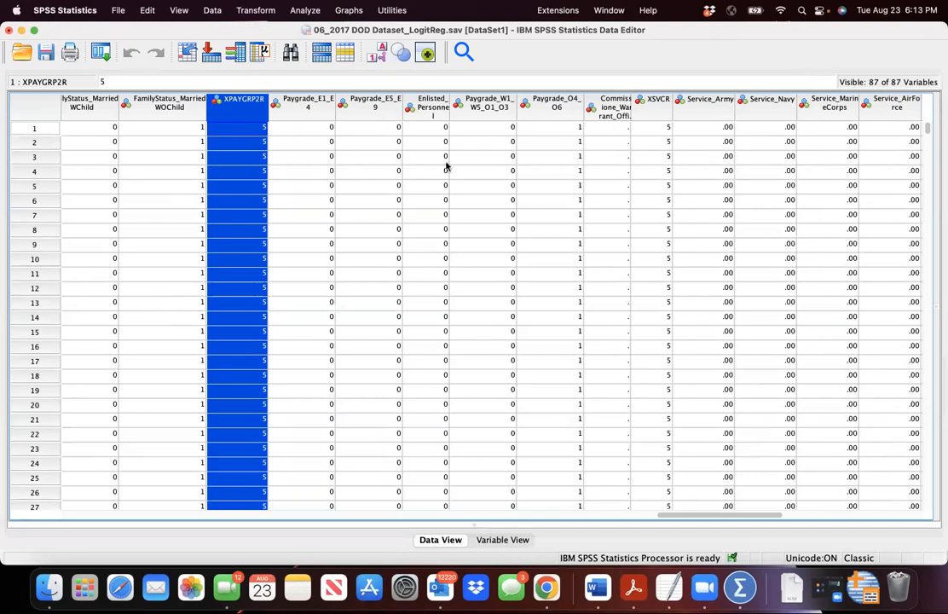
pyautogui.moveTo(927, 131)
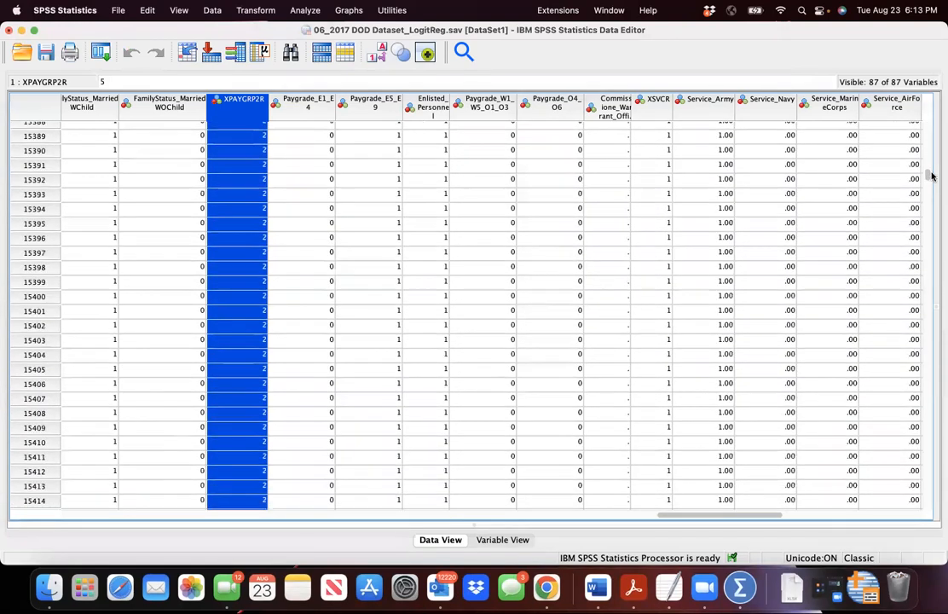
pyautogui.scroll(-3)
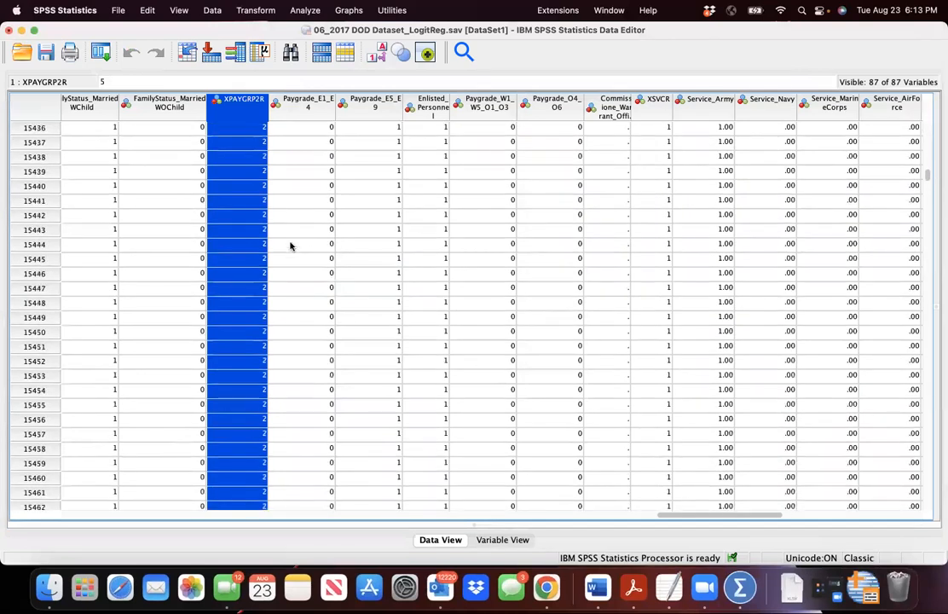
pyautogui.scroll(-3)
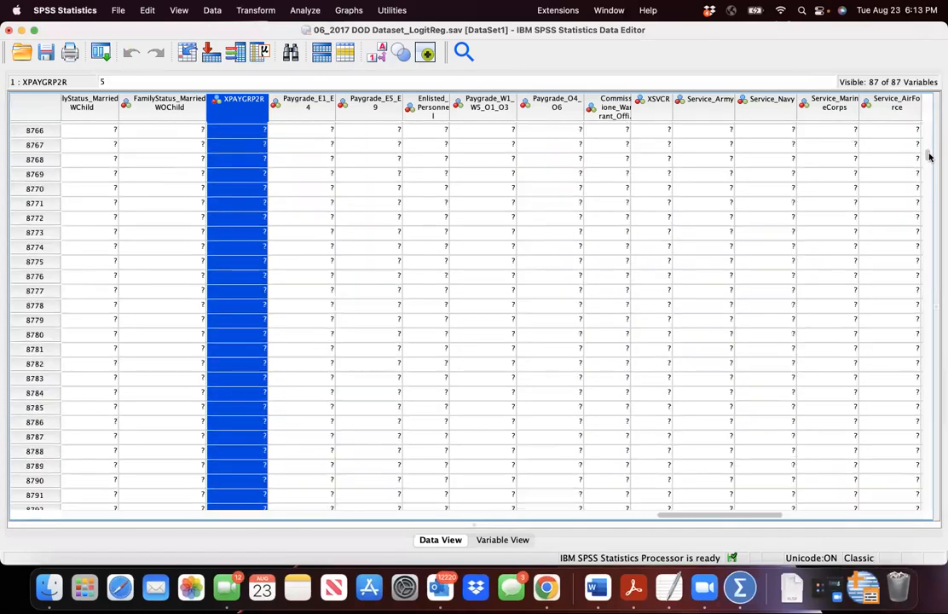
pyautogui.scroll(-3)
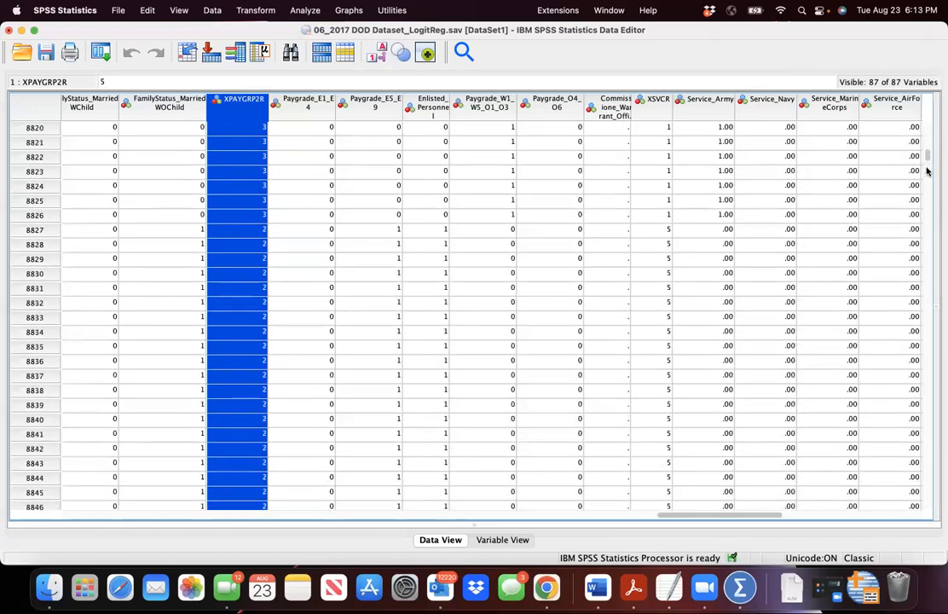
pyautogui.moveTo(271, 233)
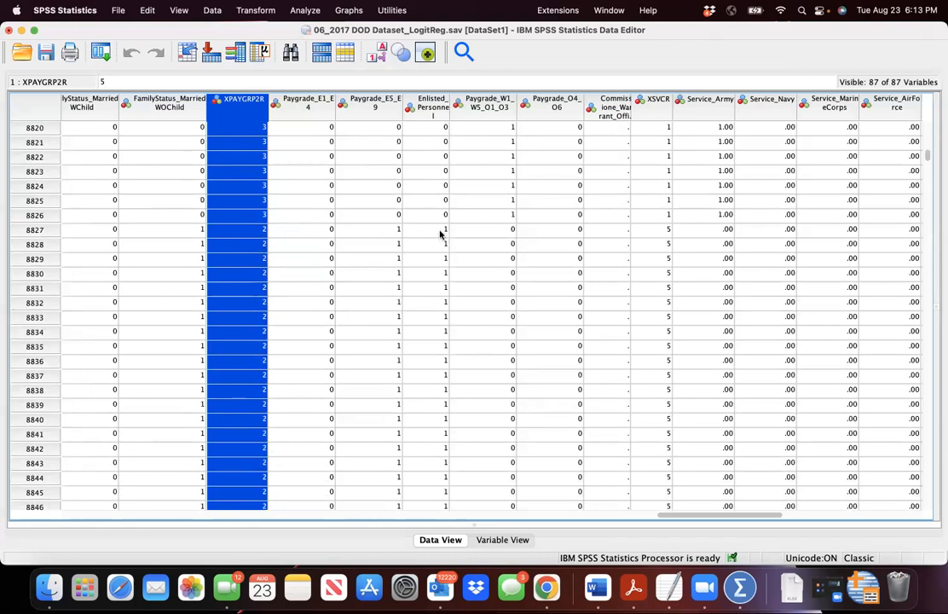
pyautogui.moveTo(429, 236)
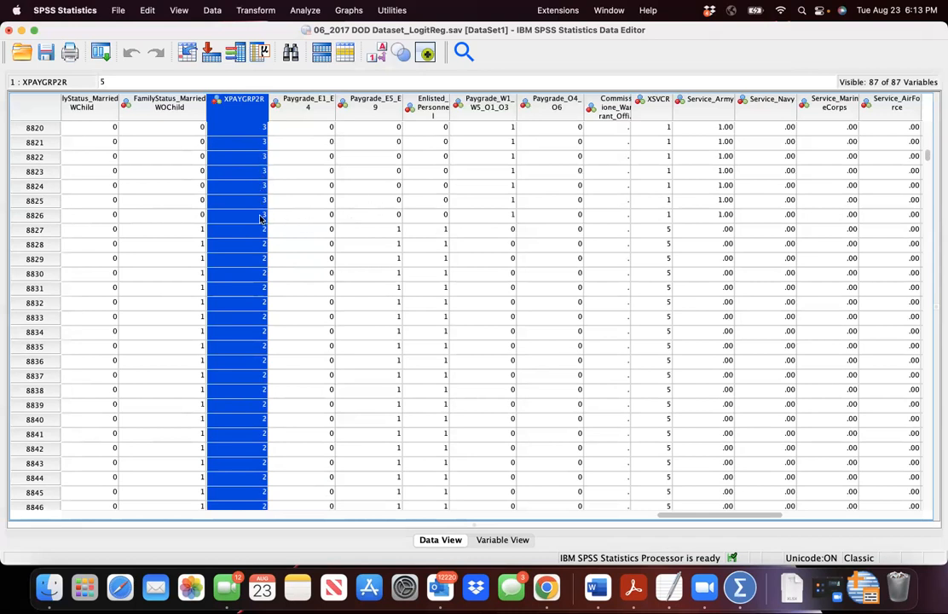
pyautogui.moveTo(242, 113)
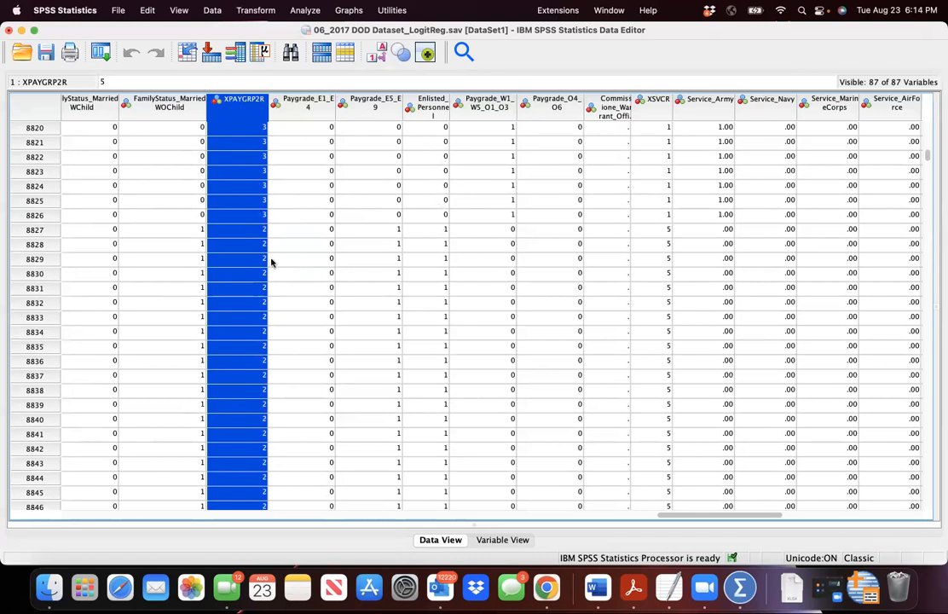
pyautogui.moveTo(384, 257)
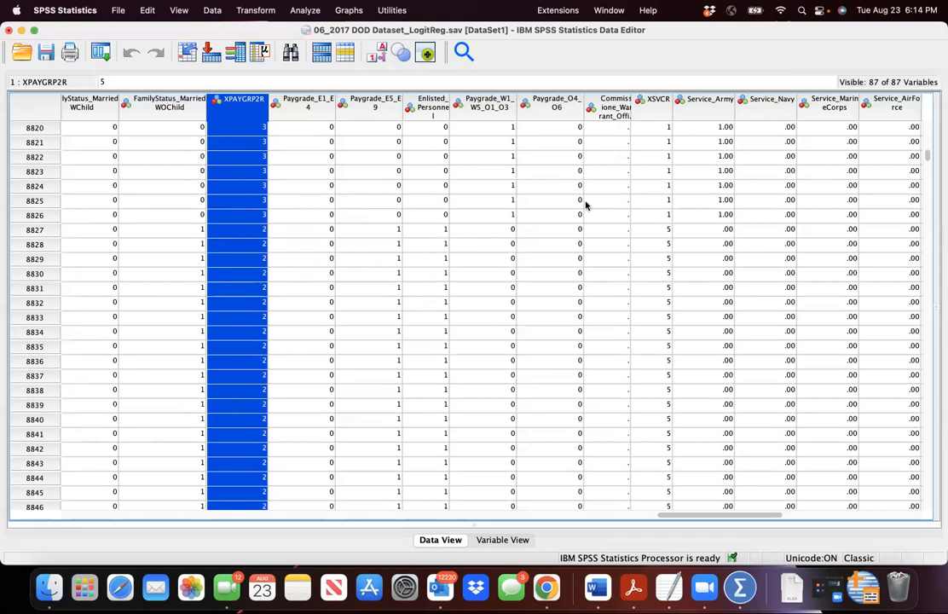
pyautogui.scroll(-3)
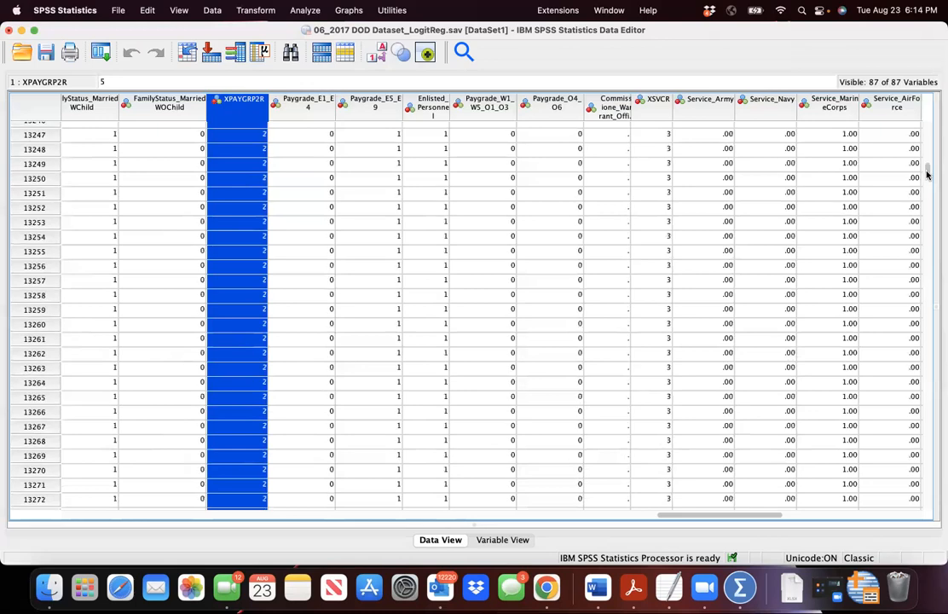
pyautogui.scroll(-3)
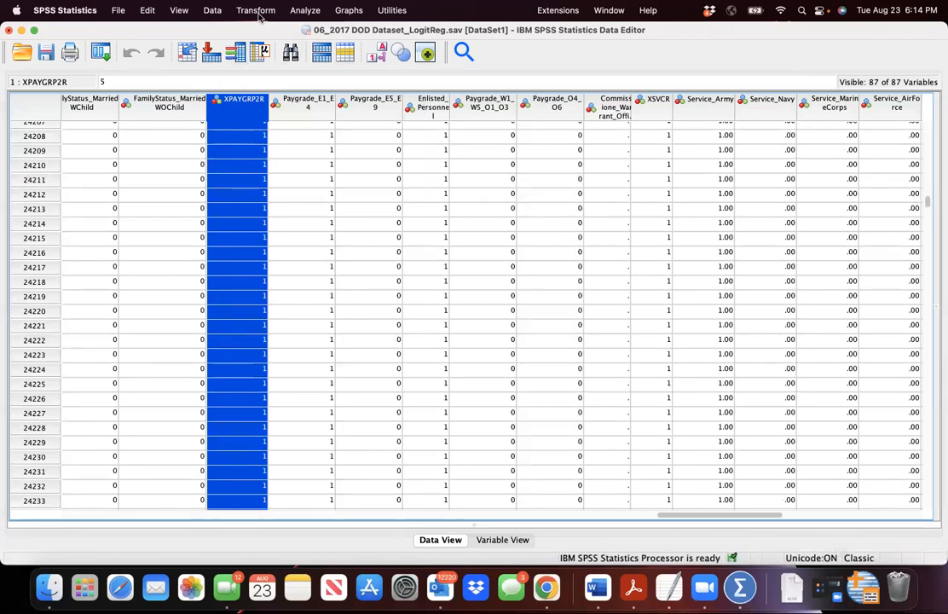
# - Recode Commissione_Warrant_Officers system-missing to 1, only if XPAYGRP2R = 3 OR XPAYGRP2R = 5
pyautogui.click(254, 10)
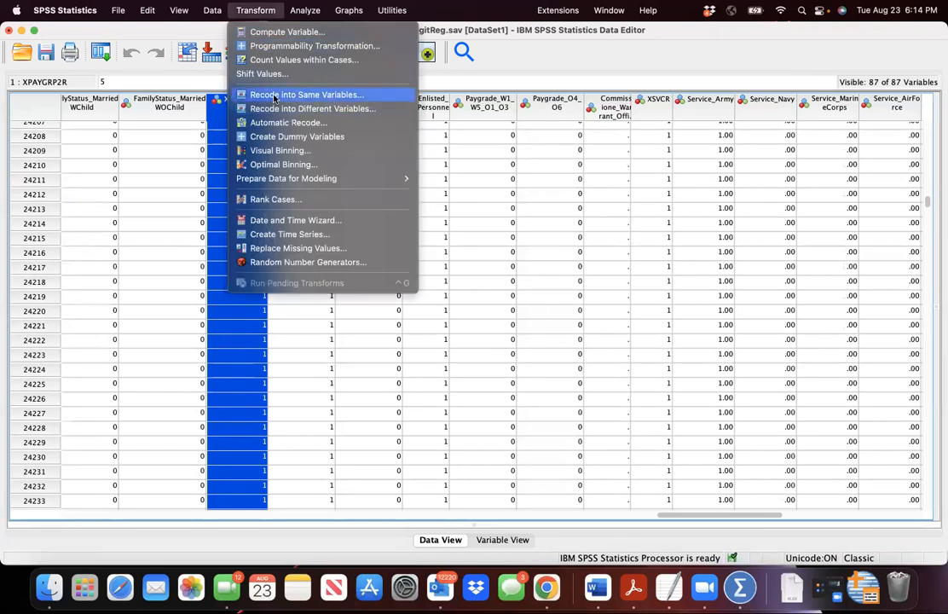
pyautogui.click(305, 93)
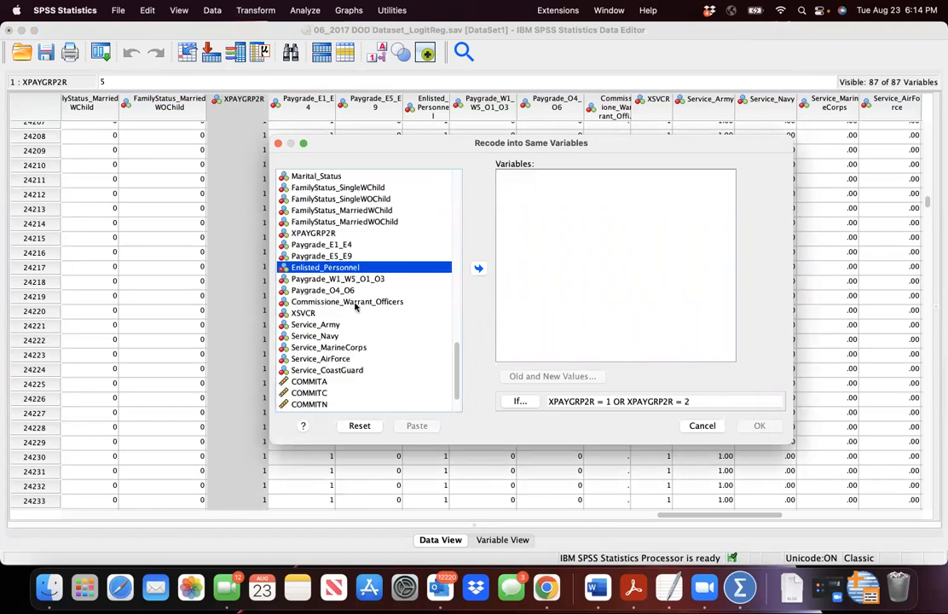
pyautogui.click(479, 268)
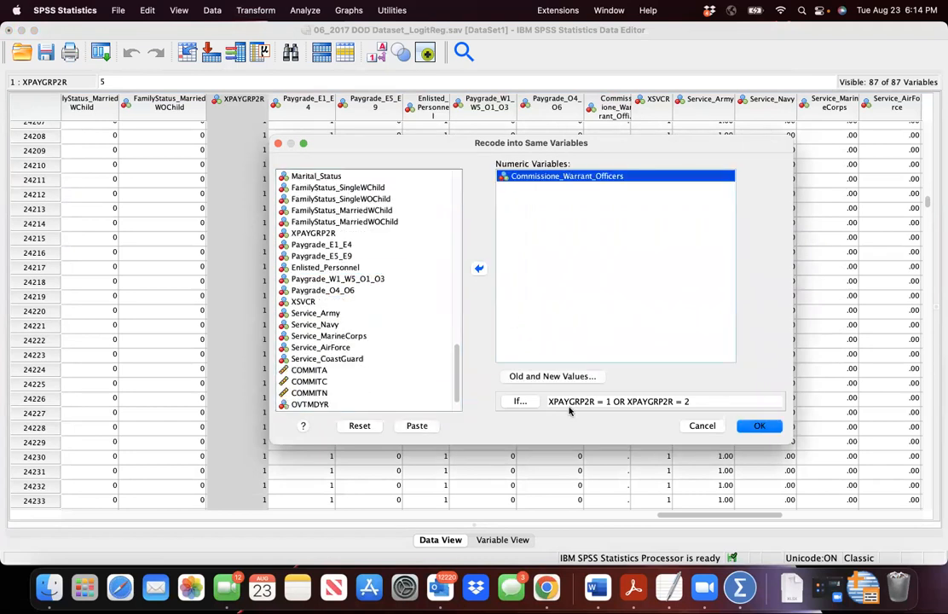
pyautogui.click(519, 400)
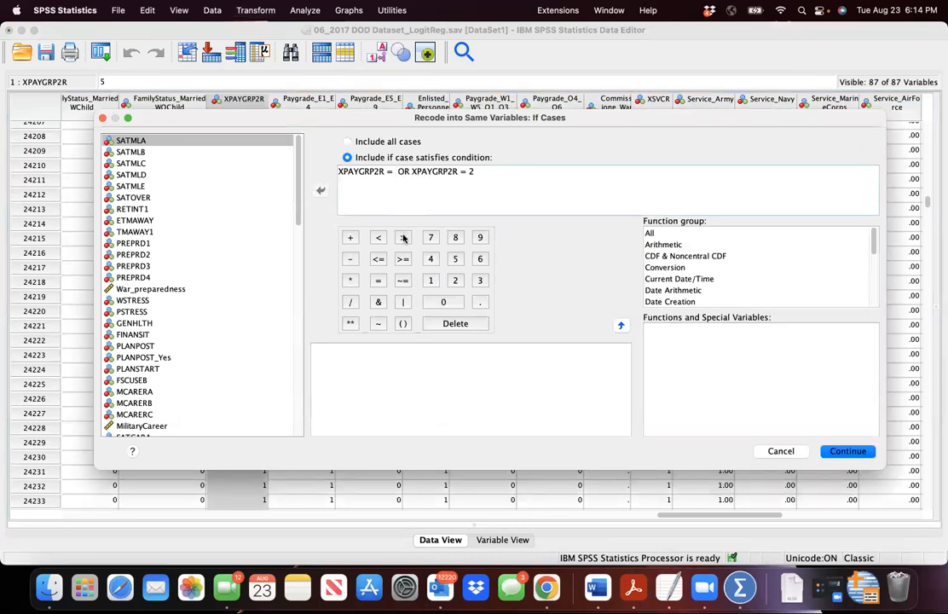
pyautogui.write('3')
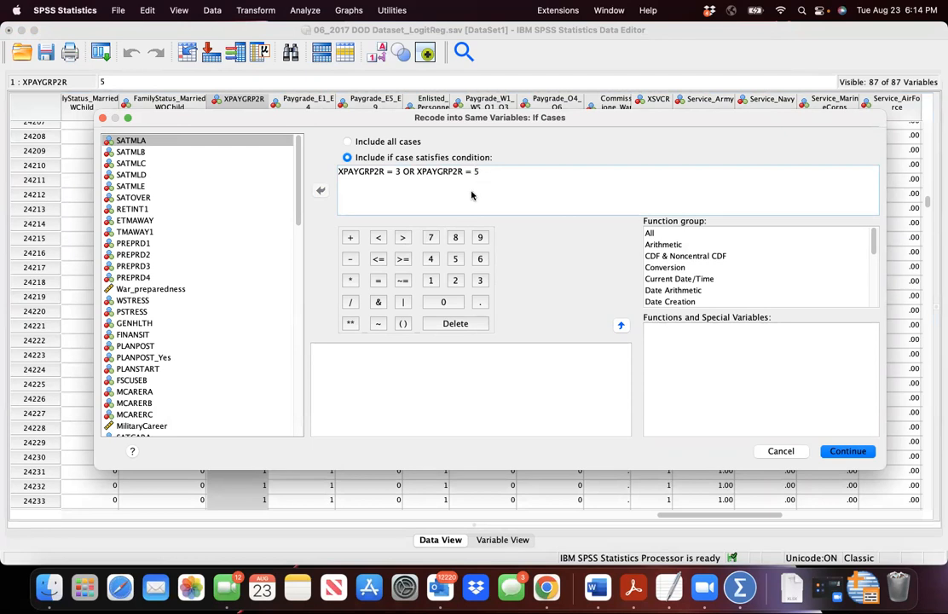
pyautogui.click(846, 450)
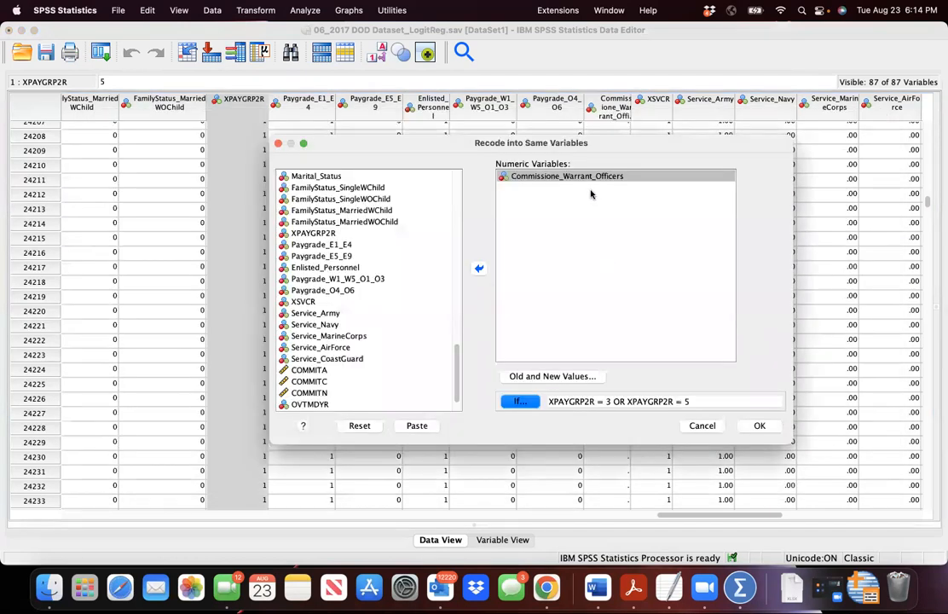
pyautogui.click(551, 376)
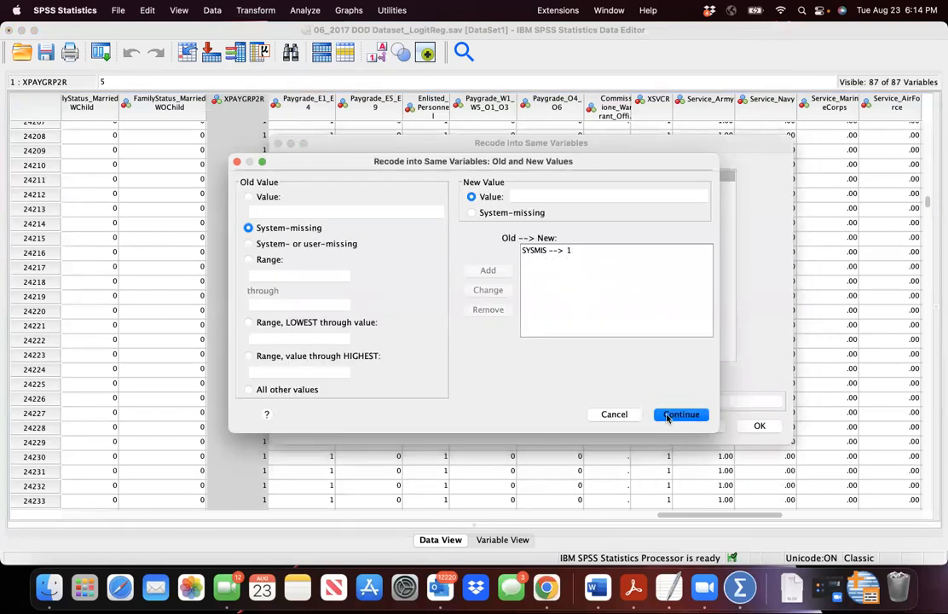
pyautogui.click(680, 413)
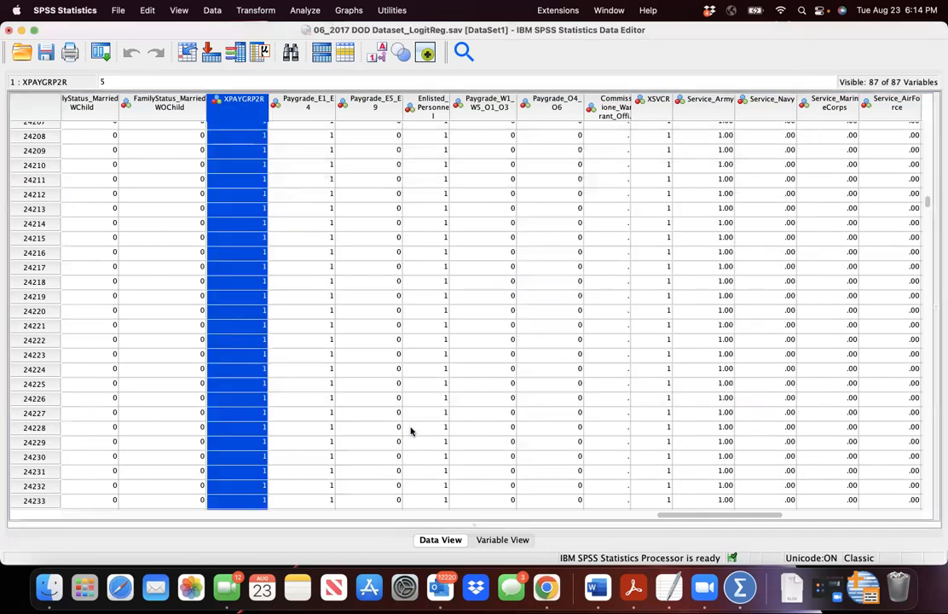
pyautogui.moveTo(825, 550)
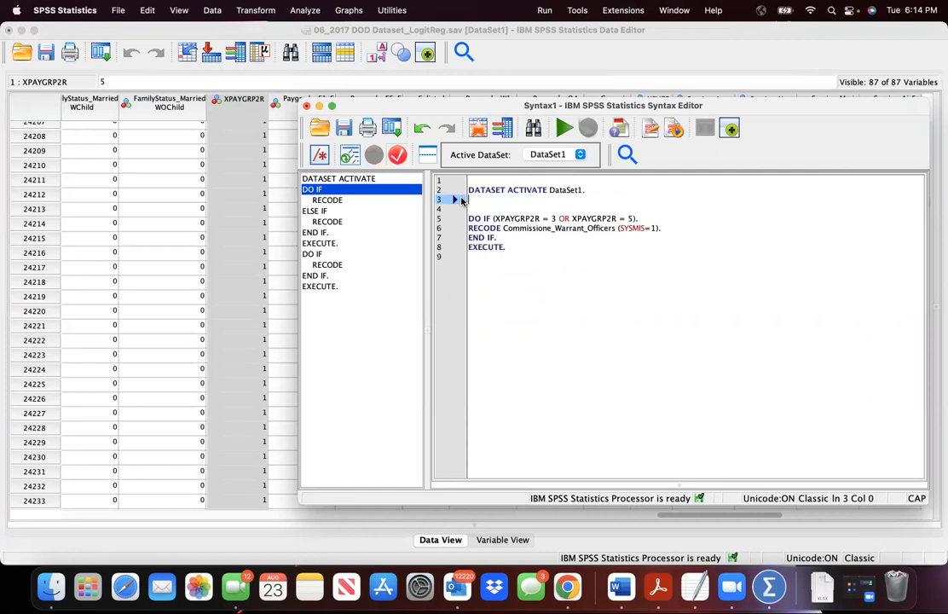
# - Review the pasted DO IF (XPAYGRP2R = 3 OR 5) recode block, then return to Data View
pyautogui.click(564, 127)
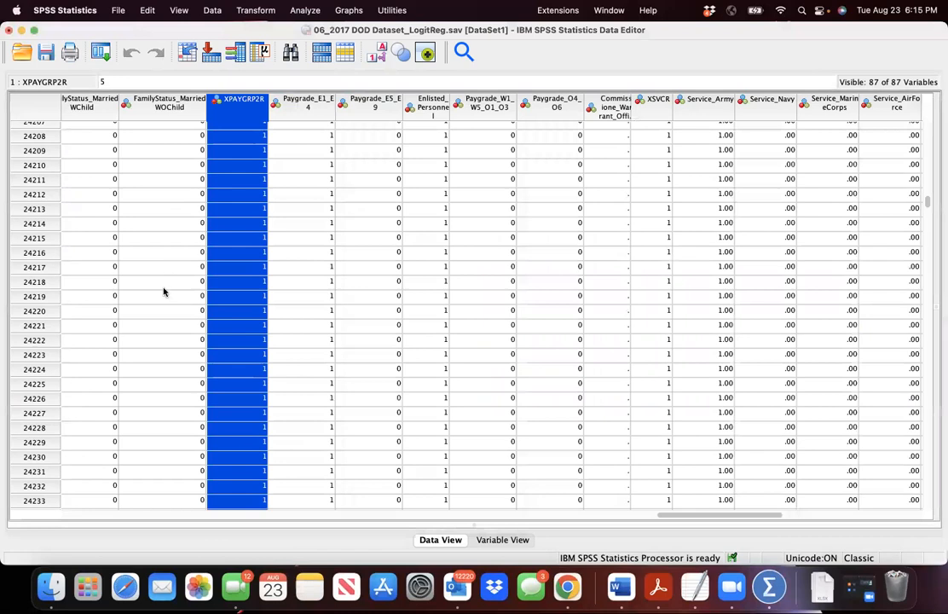
# - Sort cases on XPAYGRP2R descending so pay group 5 rows come first
pyautogui.scroll(-3)
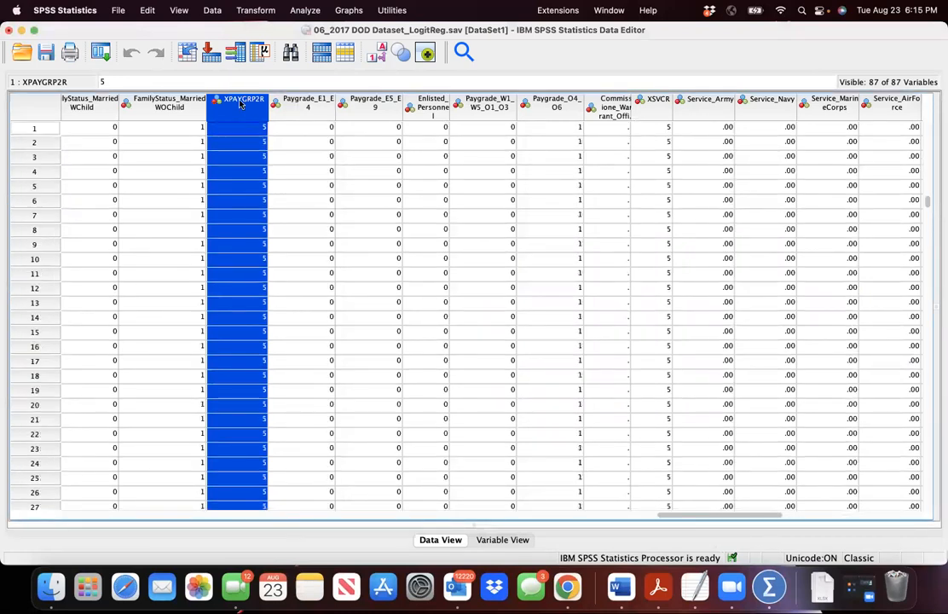
pyautogui.rightClick(242, 100)
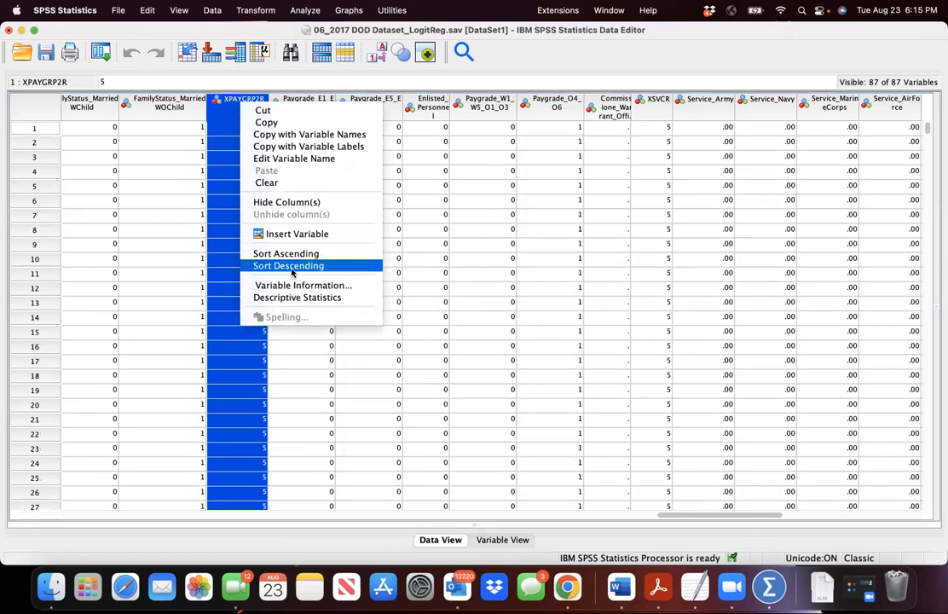
pyautogui.click(288, 265)
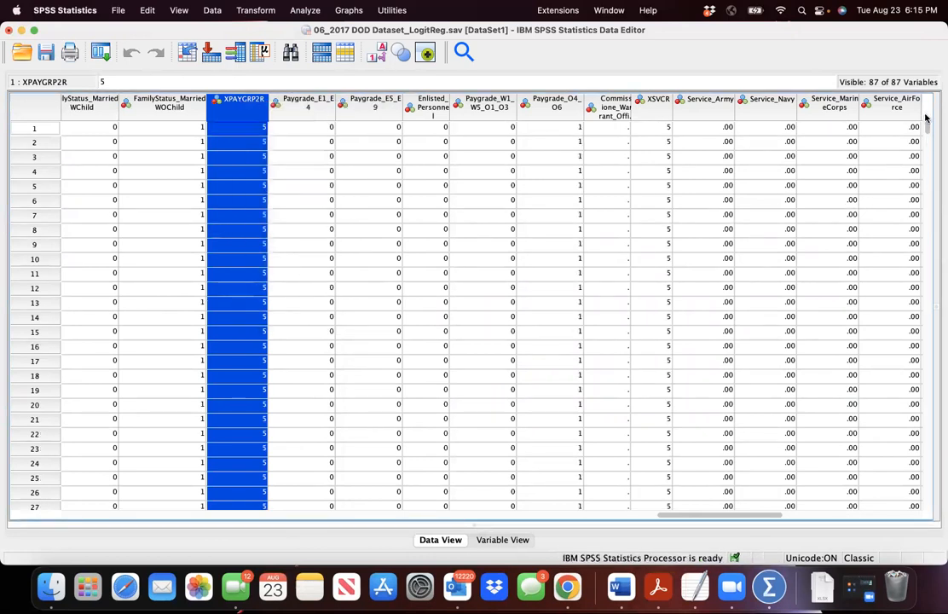
pyautogui.moveTo(601, 192)
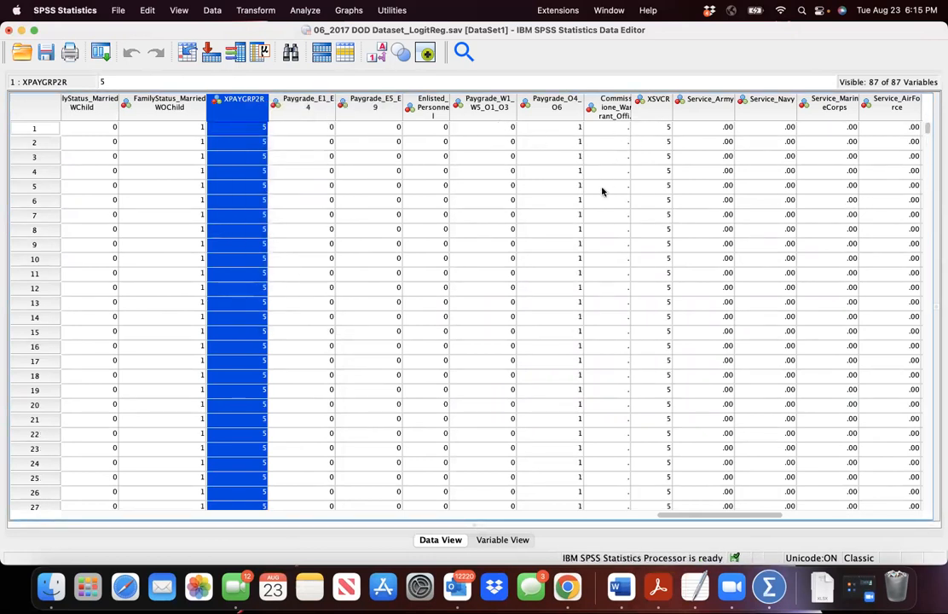
pyautogui.moveTo(648, 35)
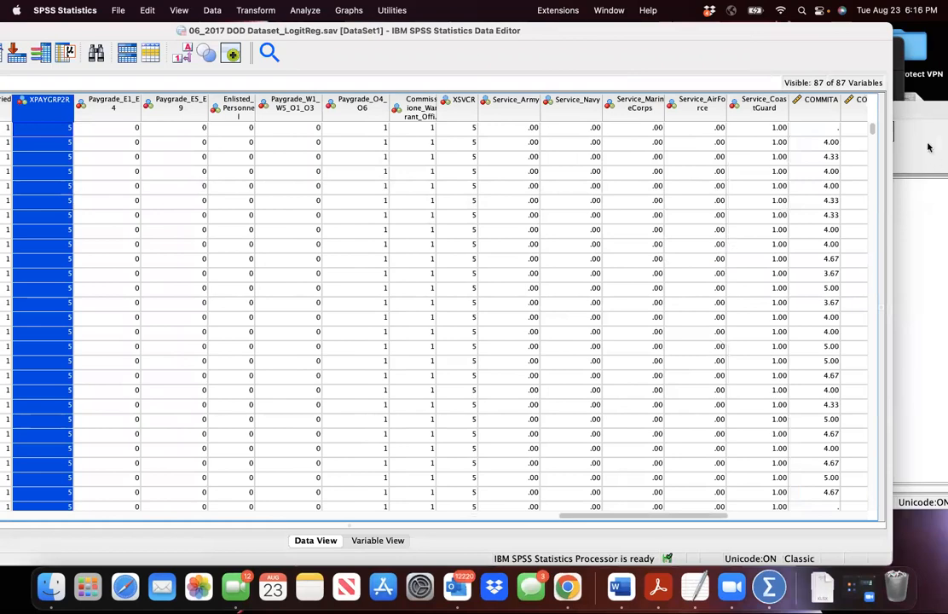
pyautogui.scroll(-3)
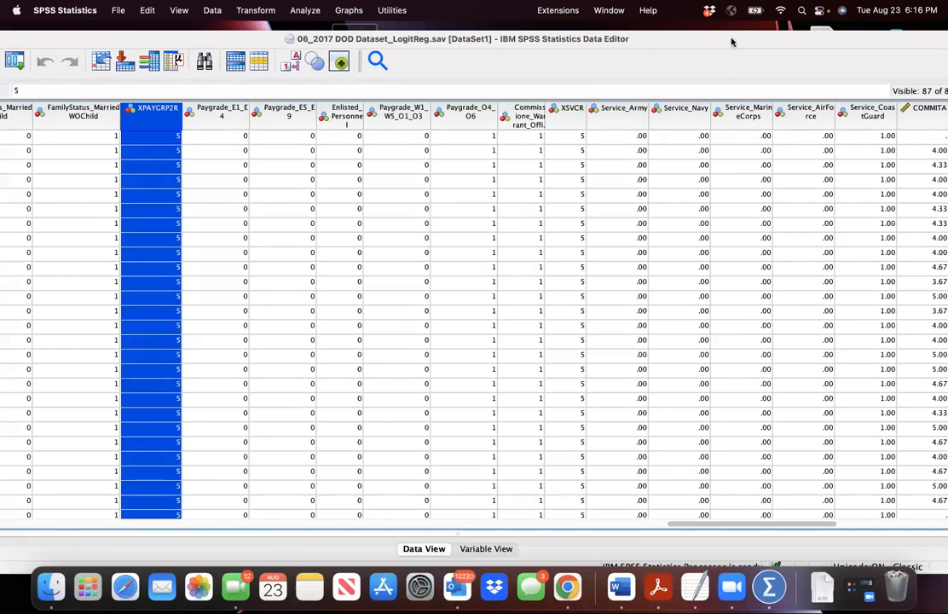
pyautogui.moveTo(649, 29)
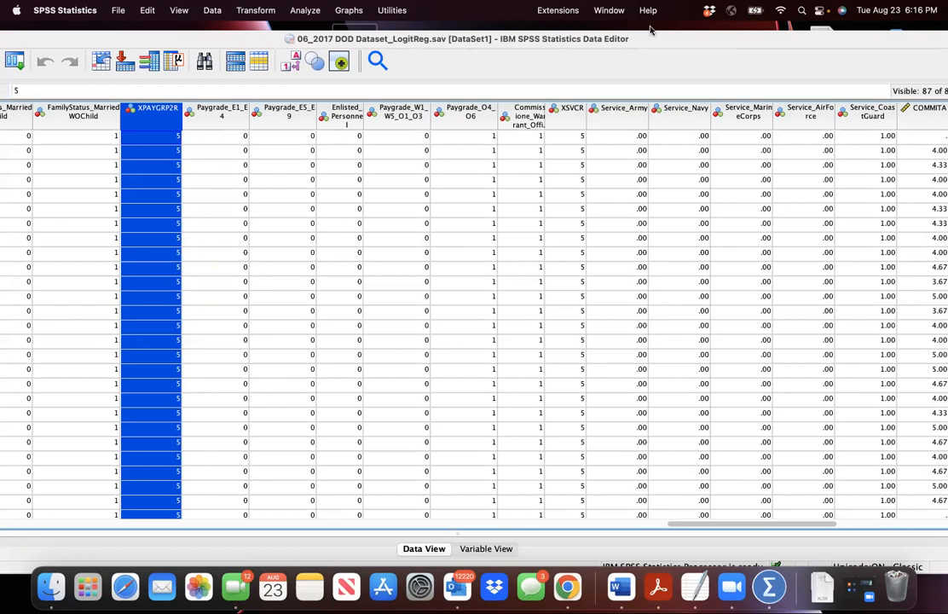